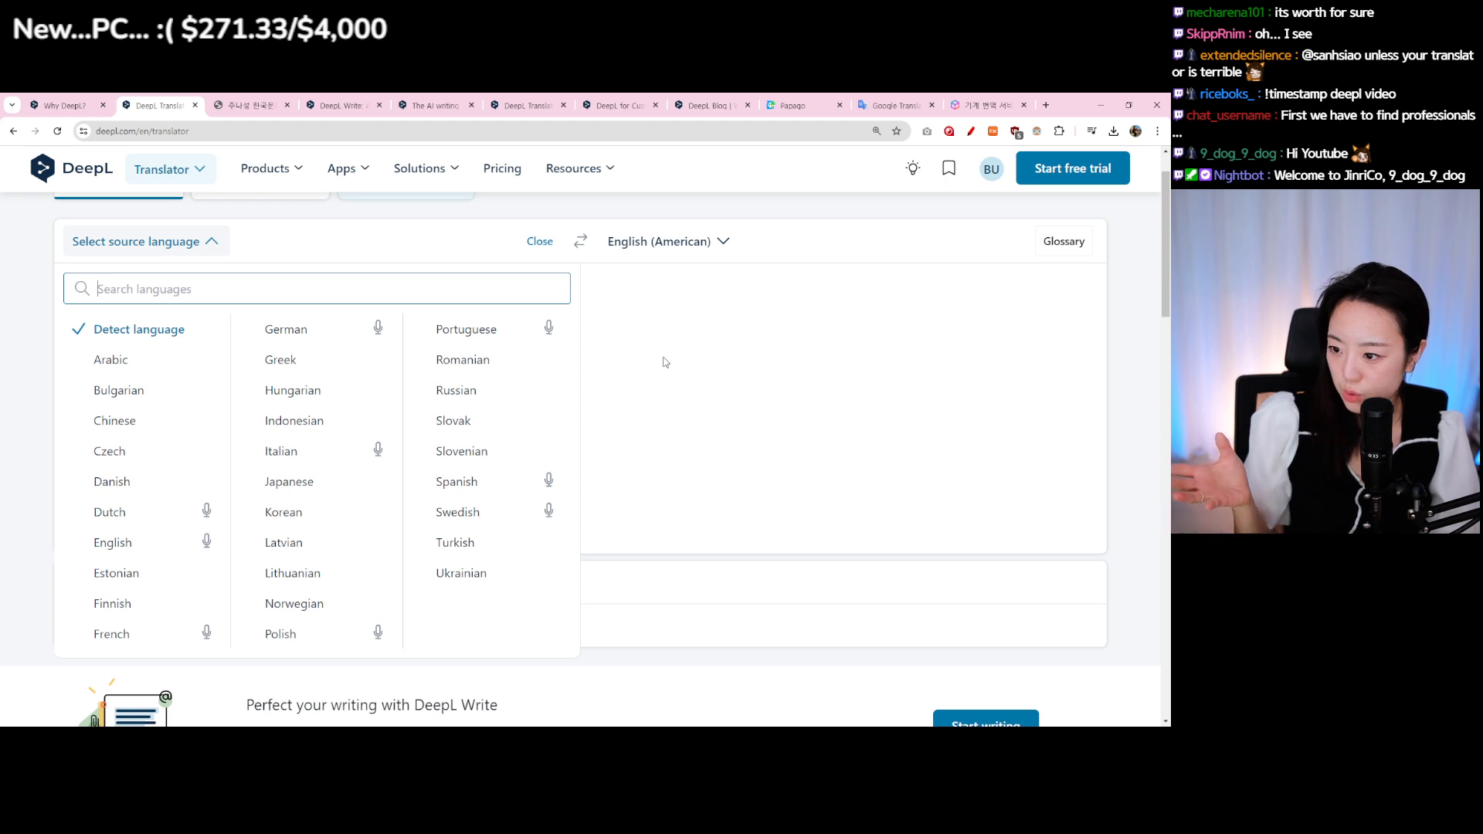
pyautogui.moveTo(770, 375)
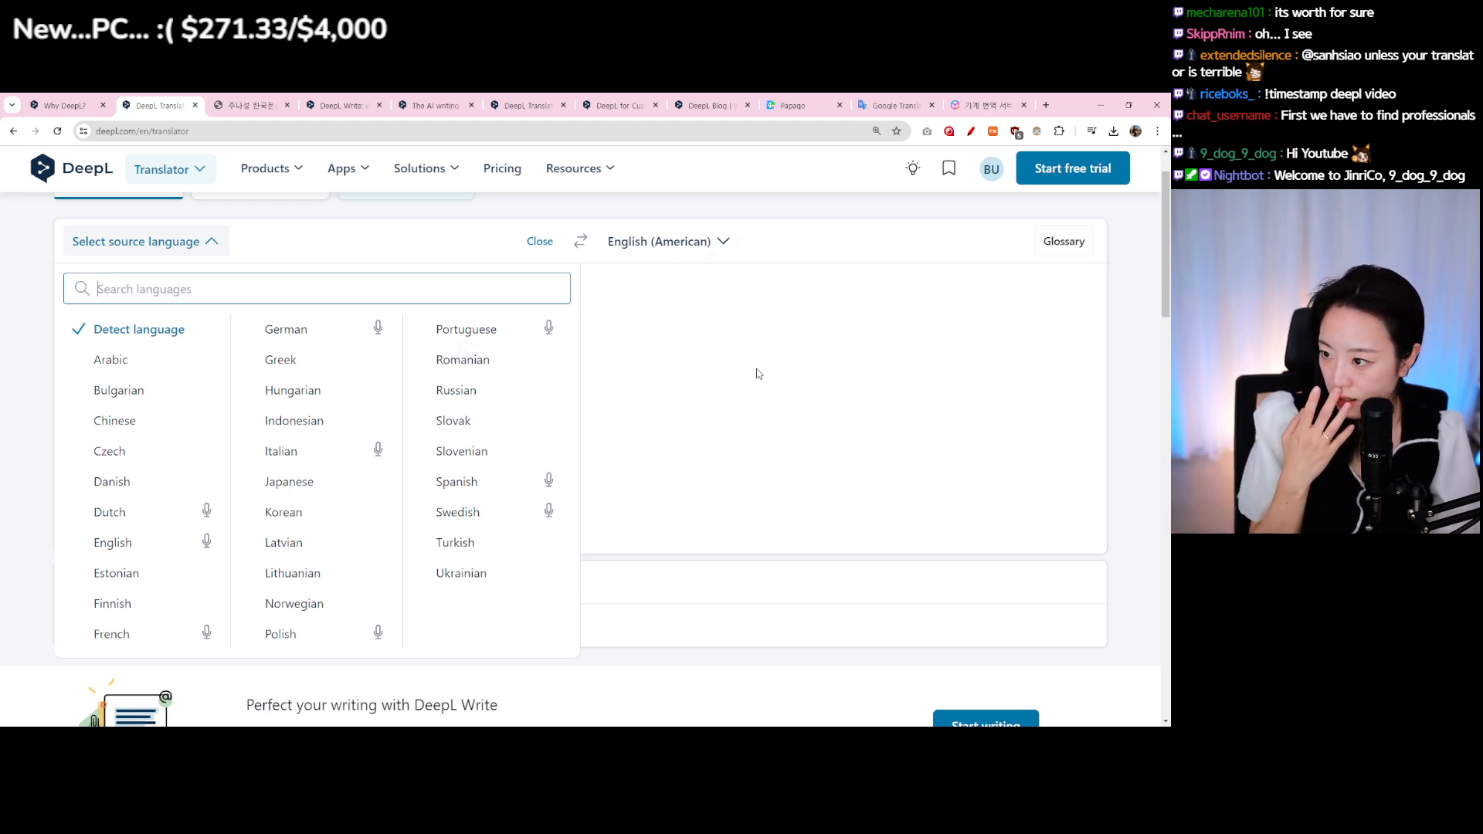
pyautogui.moveTo(678, 381)
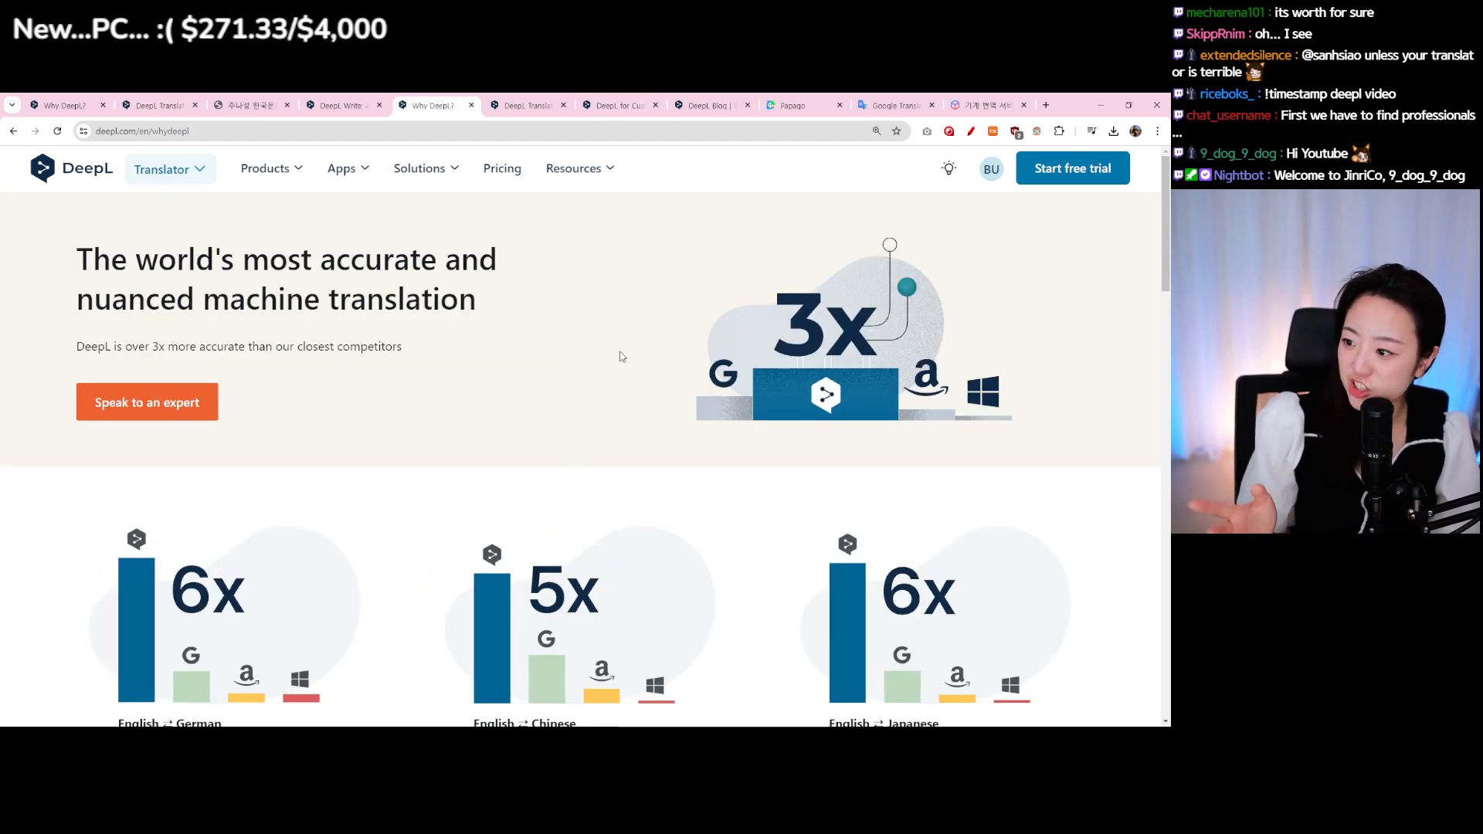
pyautogui.moveTo(614, 369)
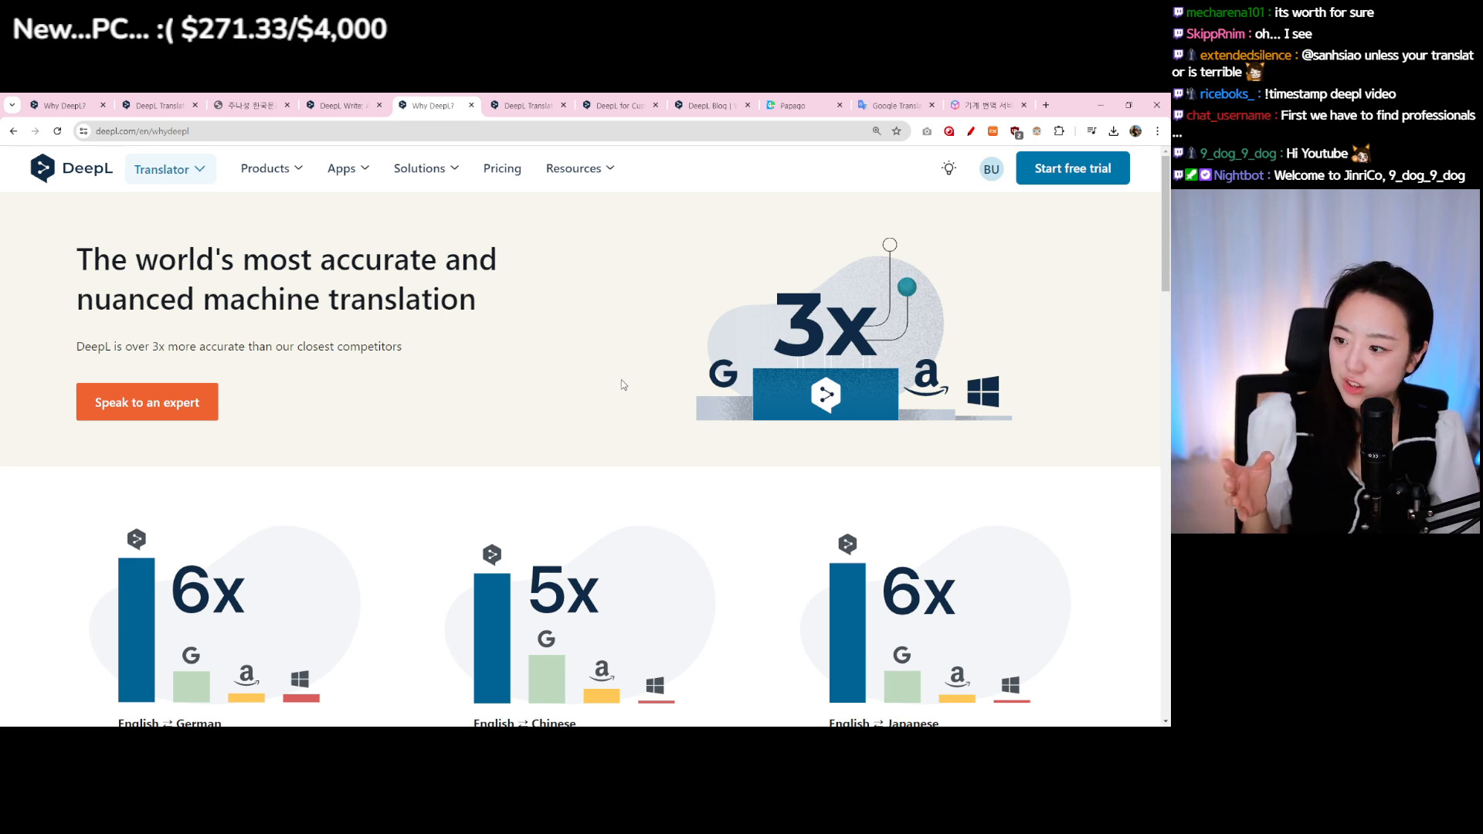
# Scroll the Why DeepL page and expand 'Proven to outperform the competition'.
pyautogui.scroll(-3)
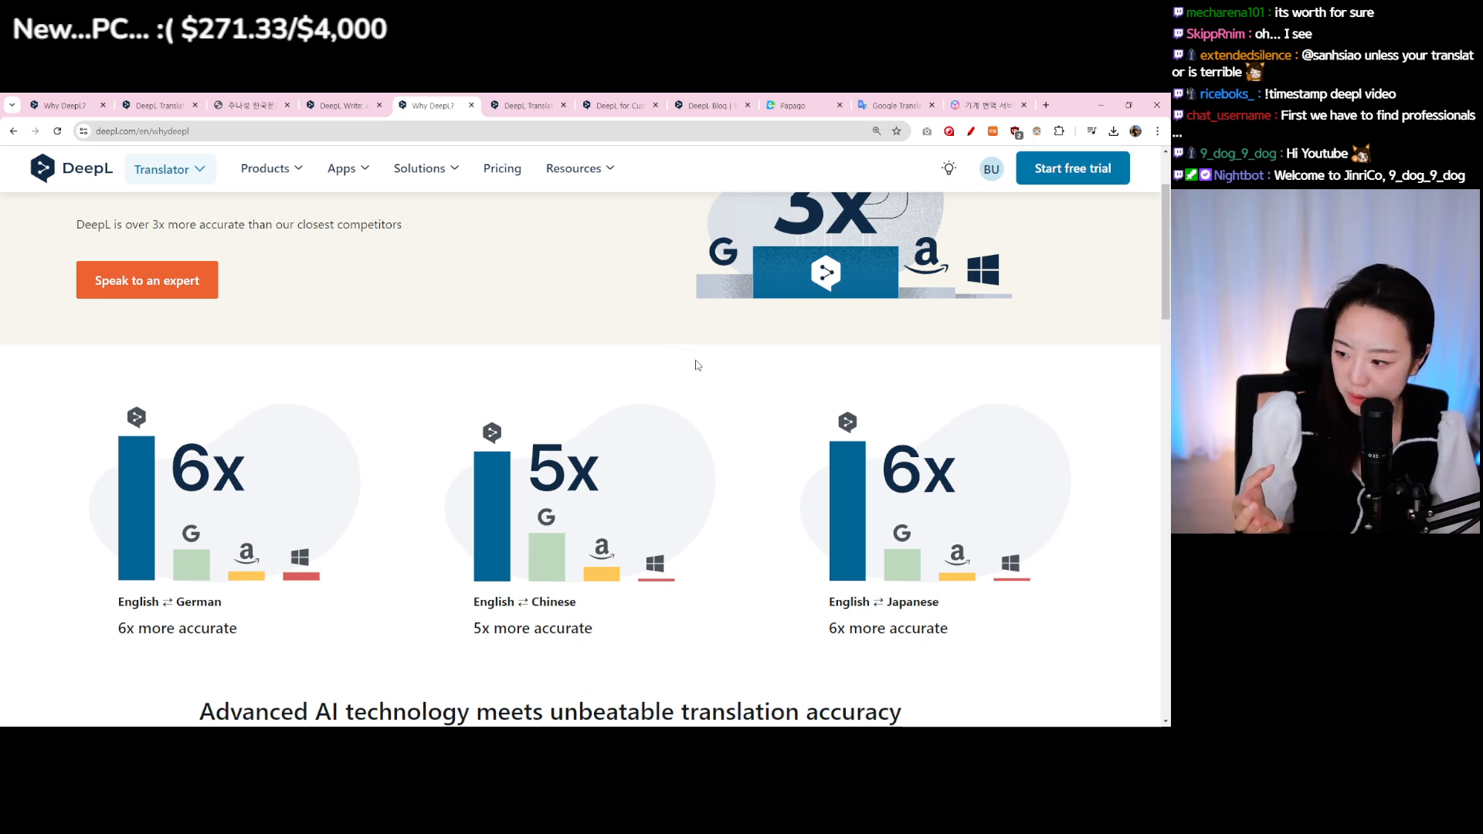
pyautogui.scroll(-3)
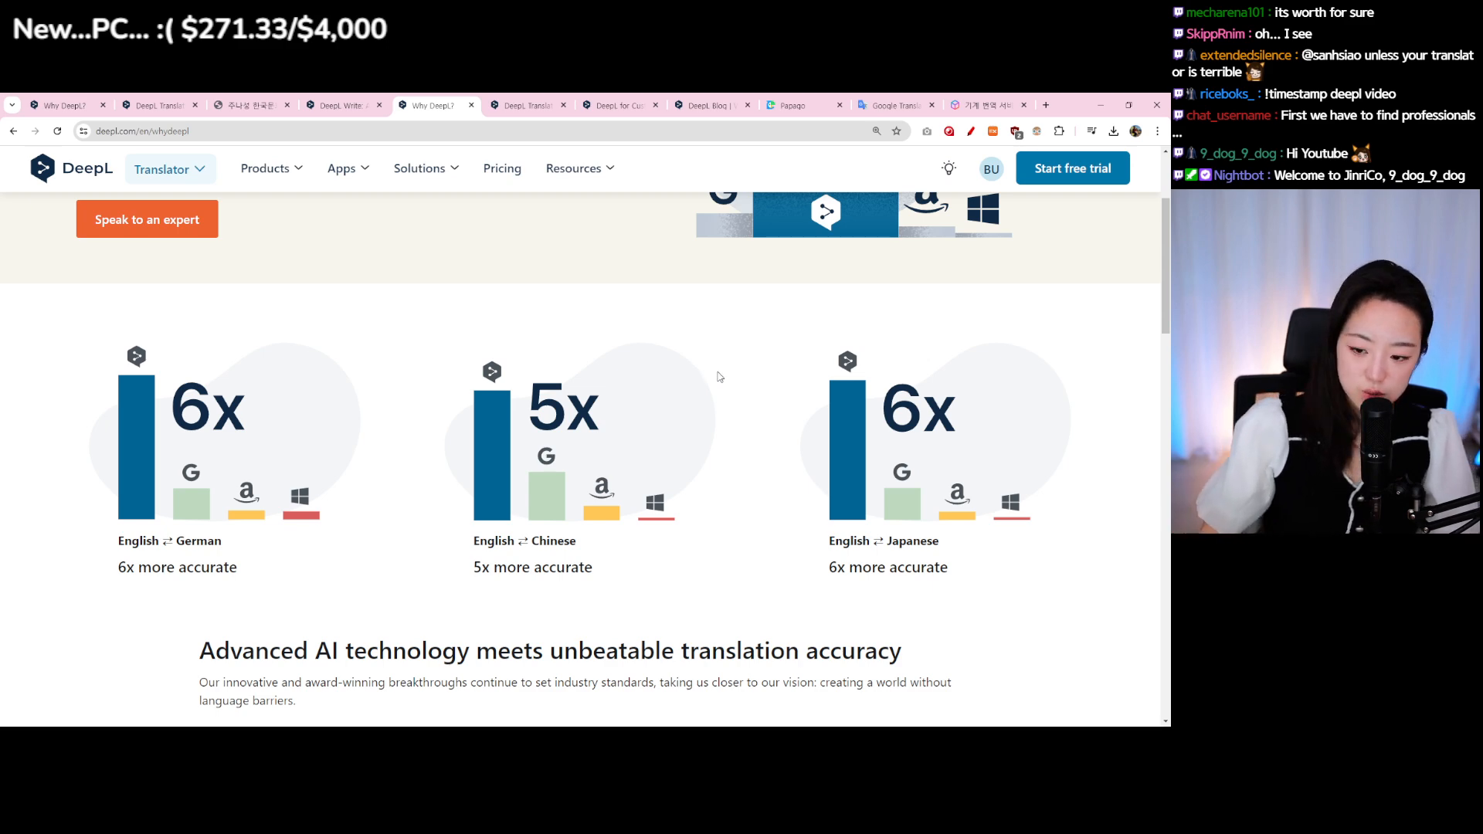
pyautogui.scroll(-3)
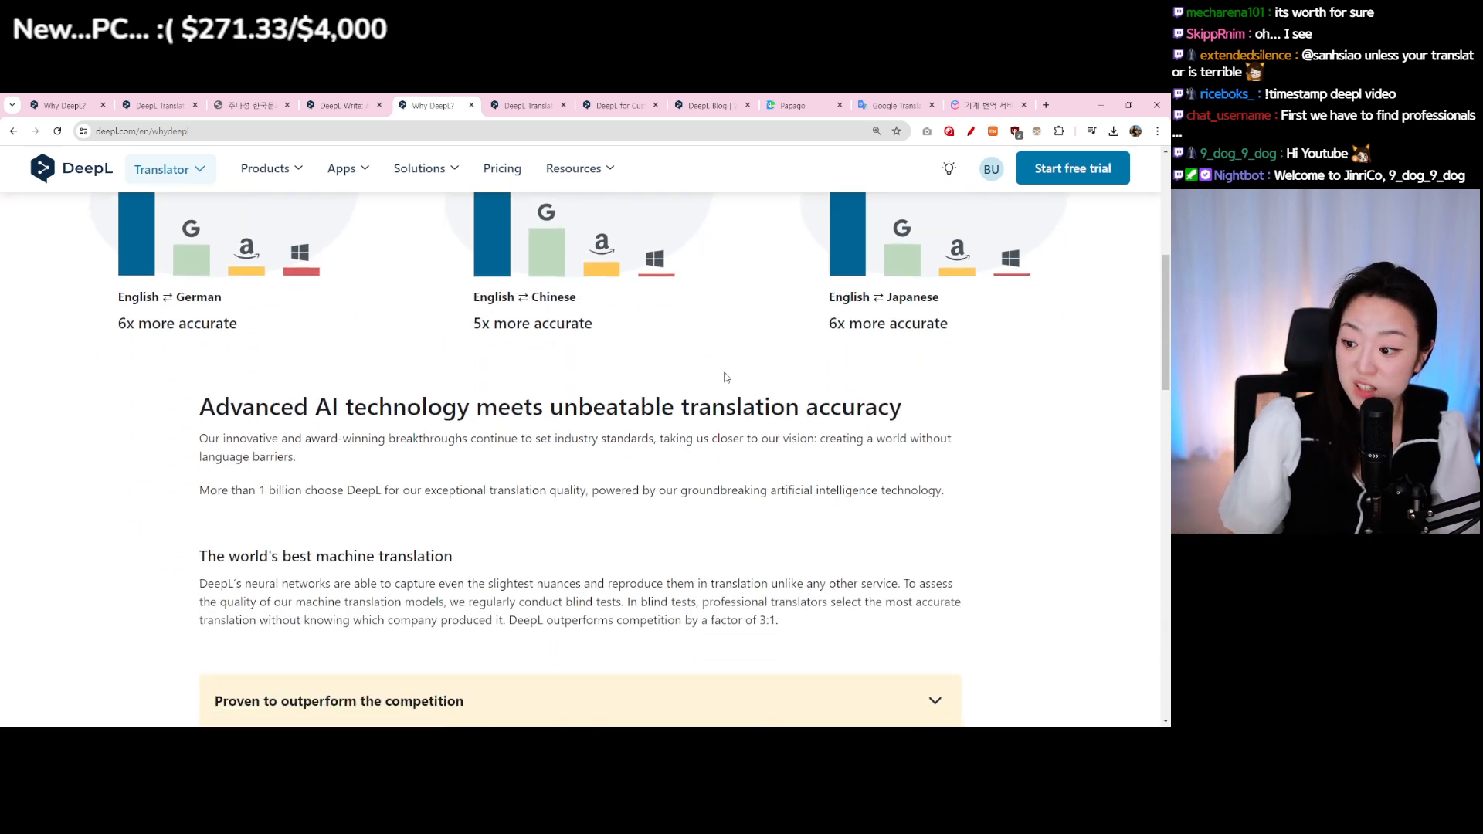
pyautogui.scroll(-3)
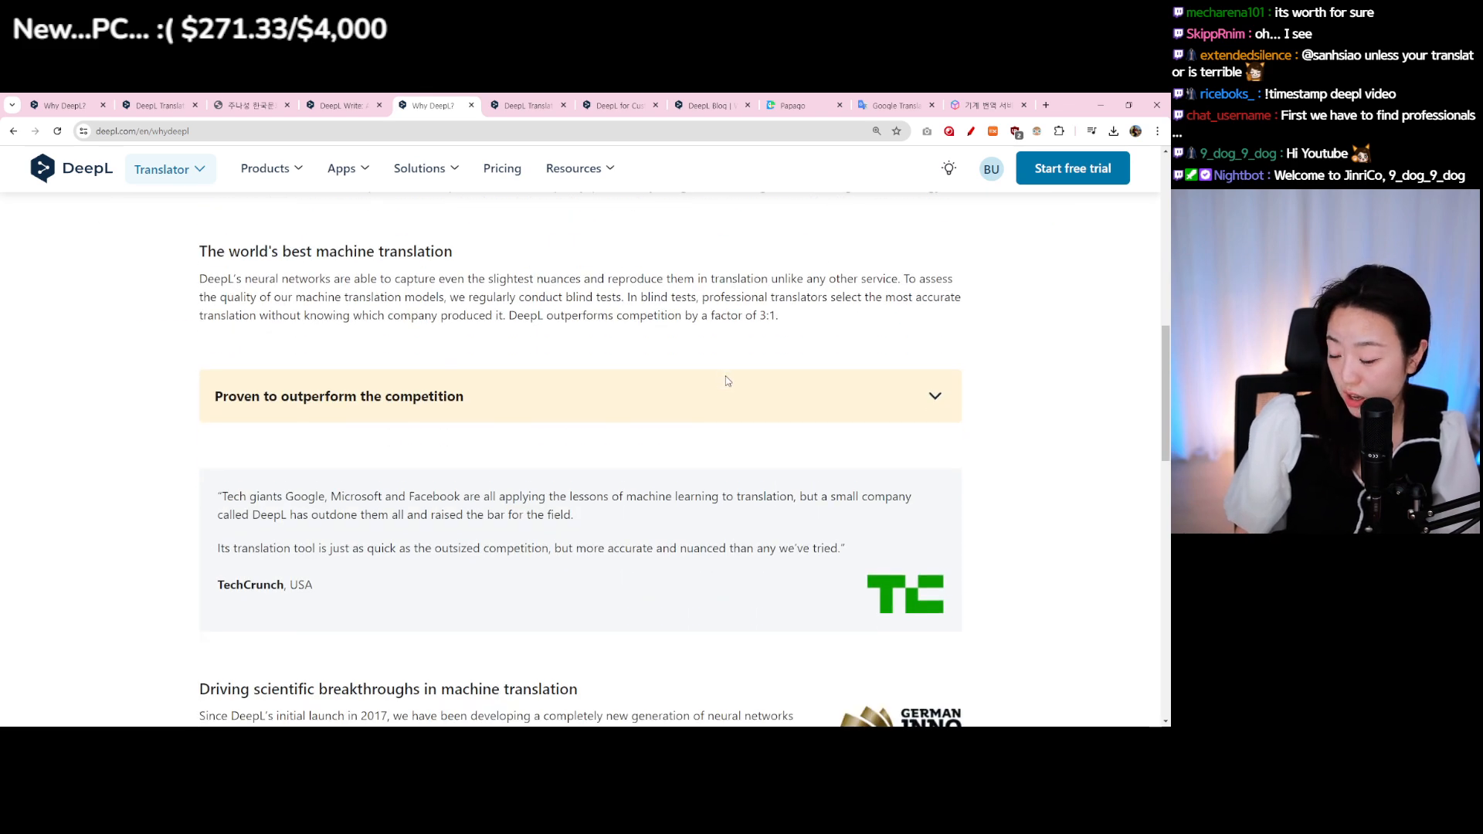
pyautogui.click(159, 105)
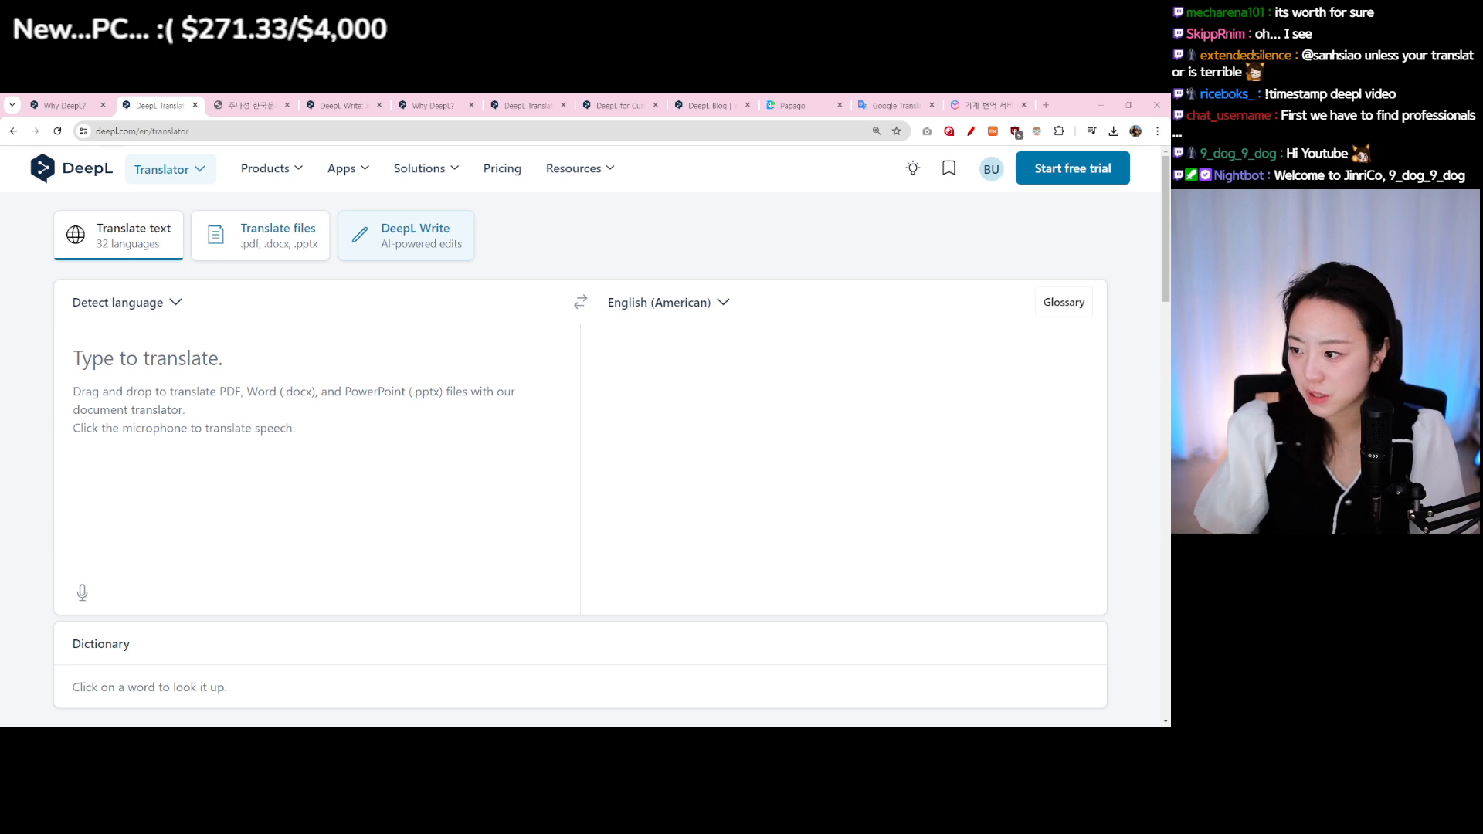
# Set English as source, accept the voice disclaimer and translate the spoken phrase into Korean.
pyautogui.click(117, 302)
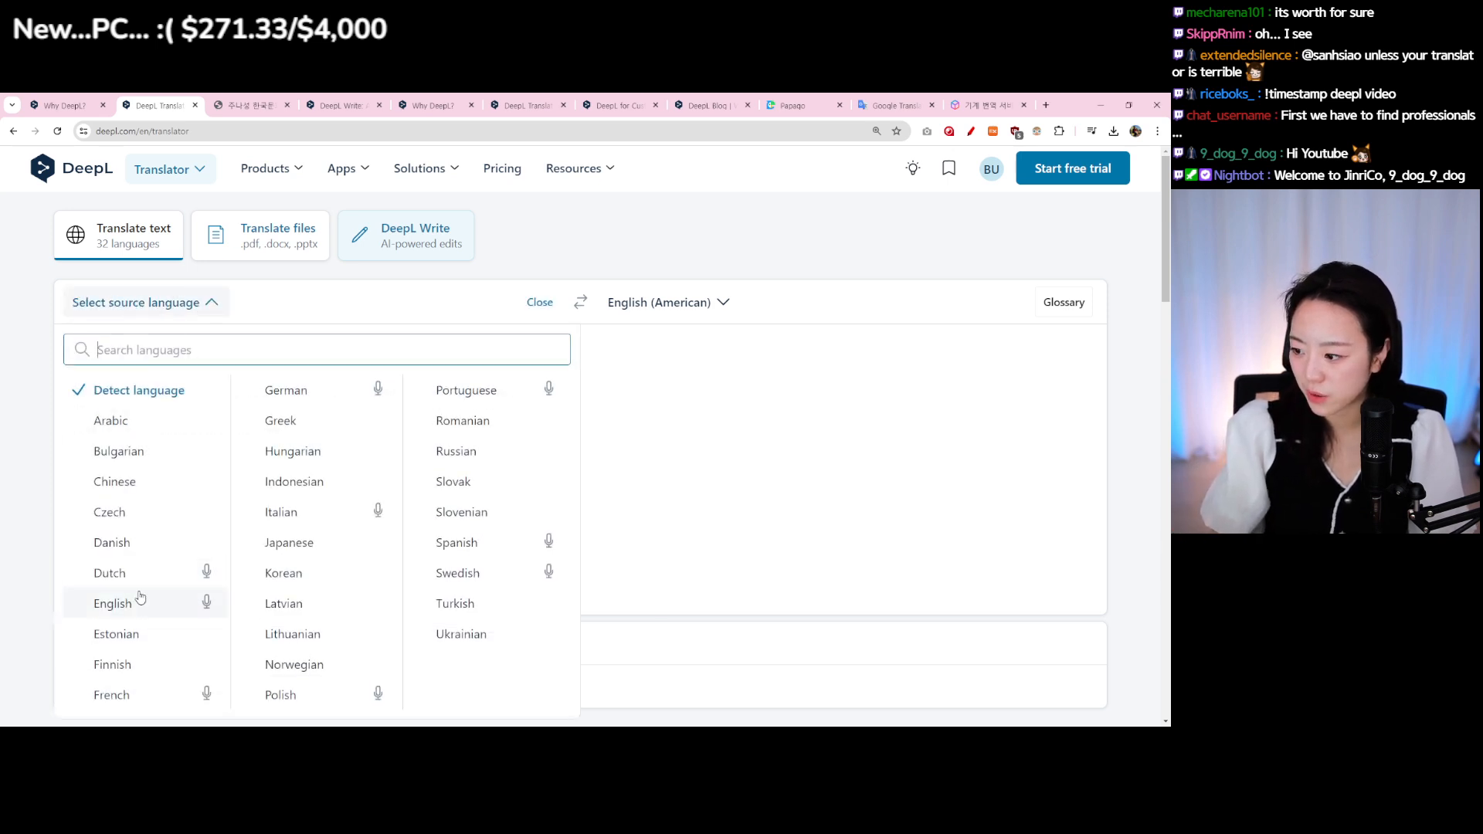
pyautogui.click(112, 603)
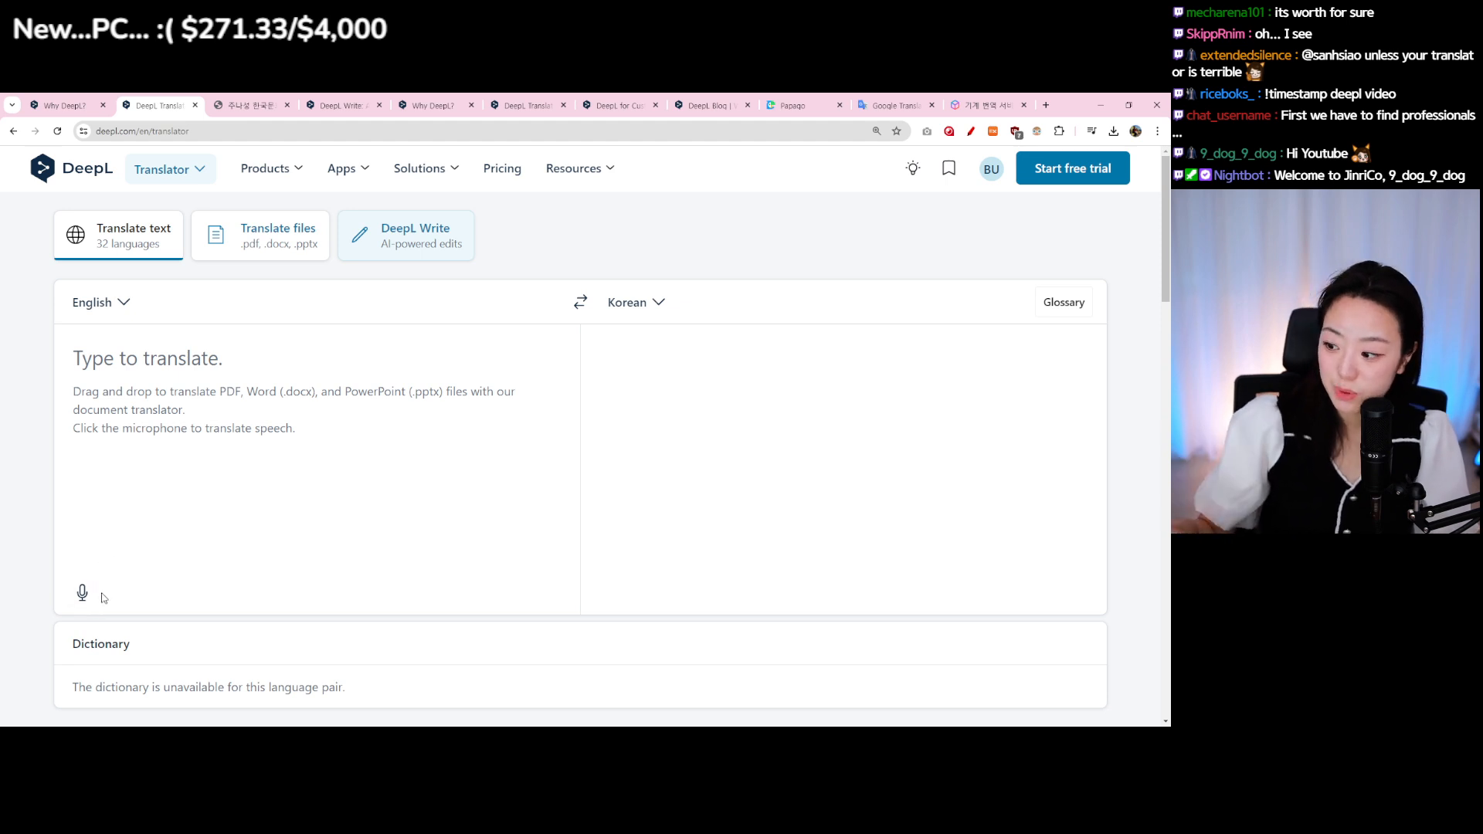
pyautogui.click(81, 593)
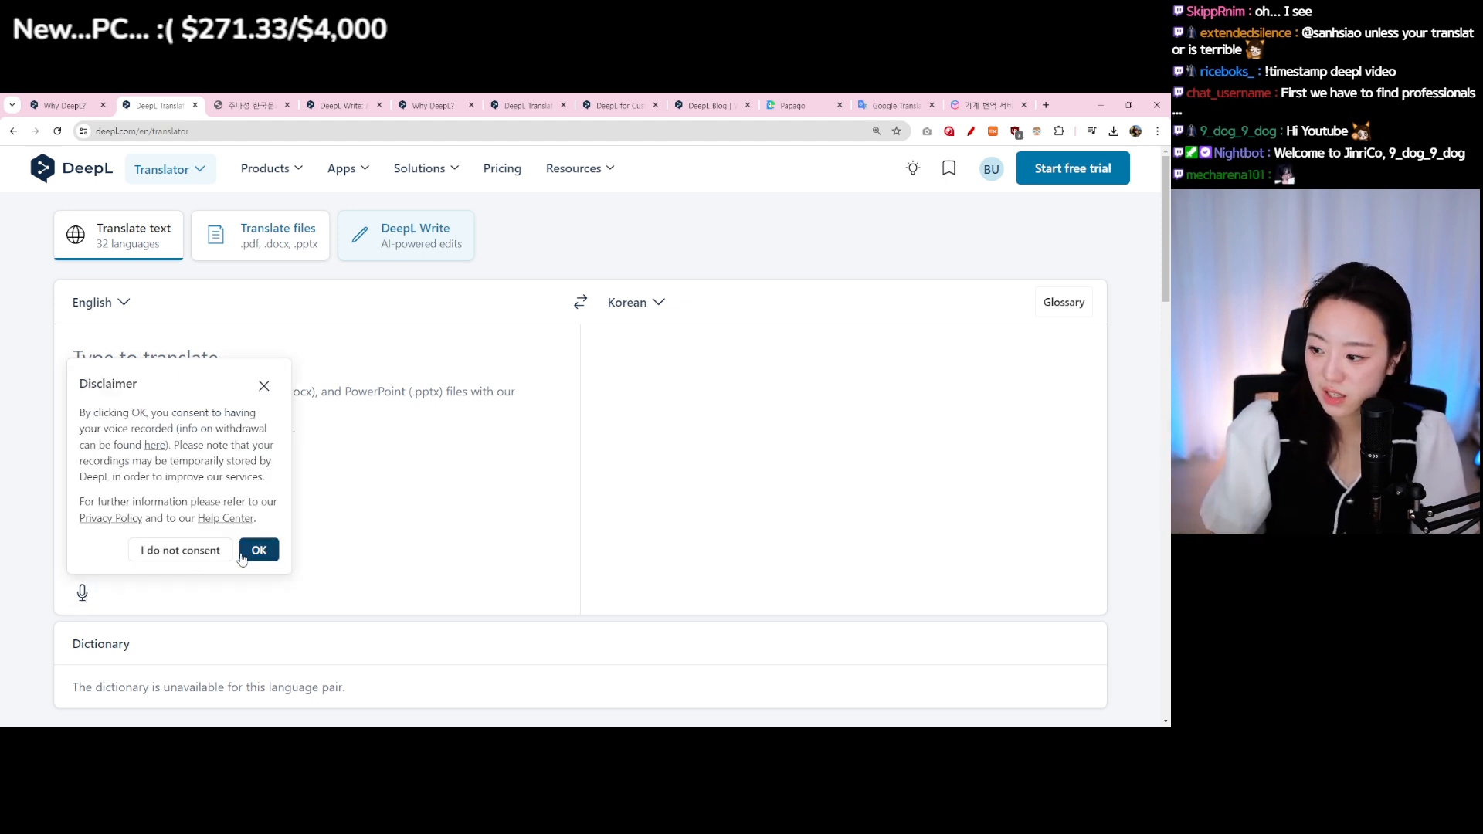
pyautogui.click(258, 549)
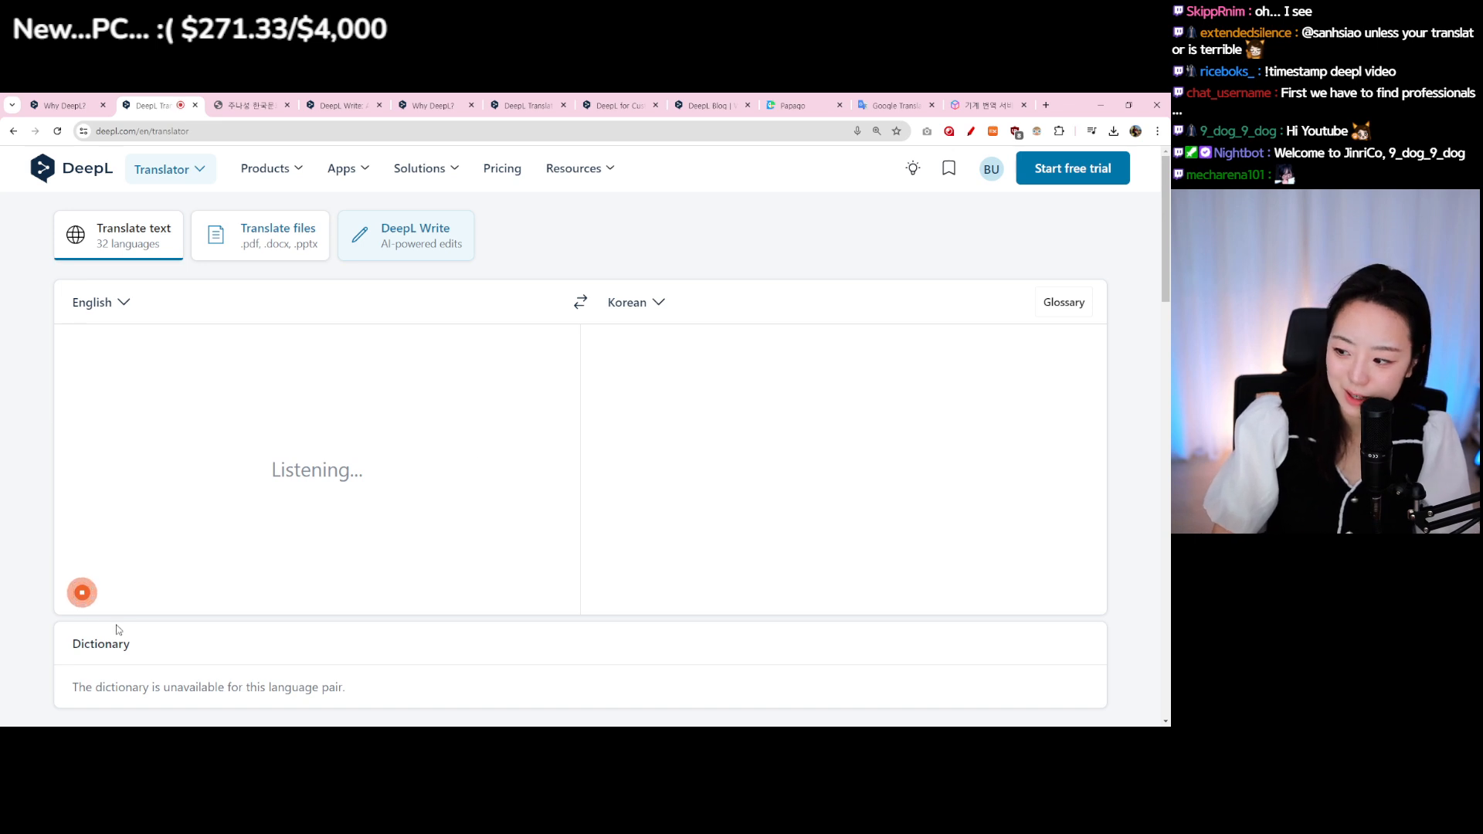
pyautogui.click(81, 593)
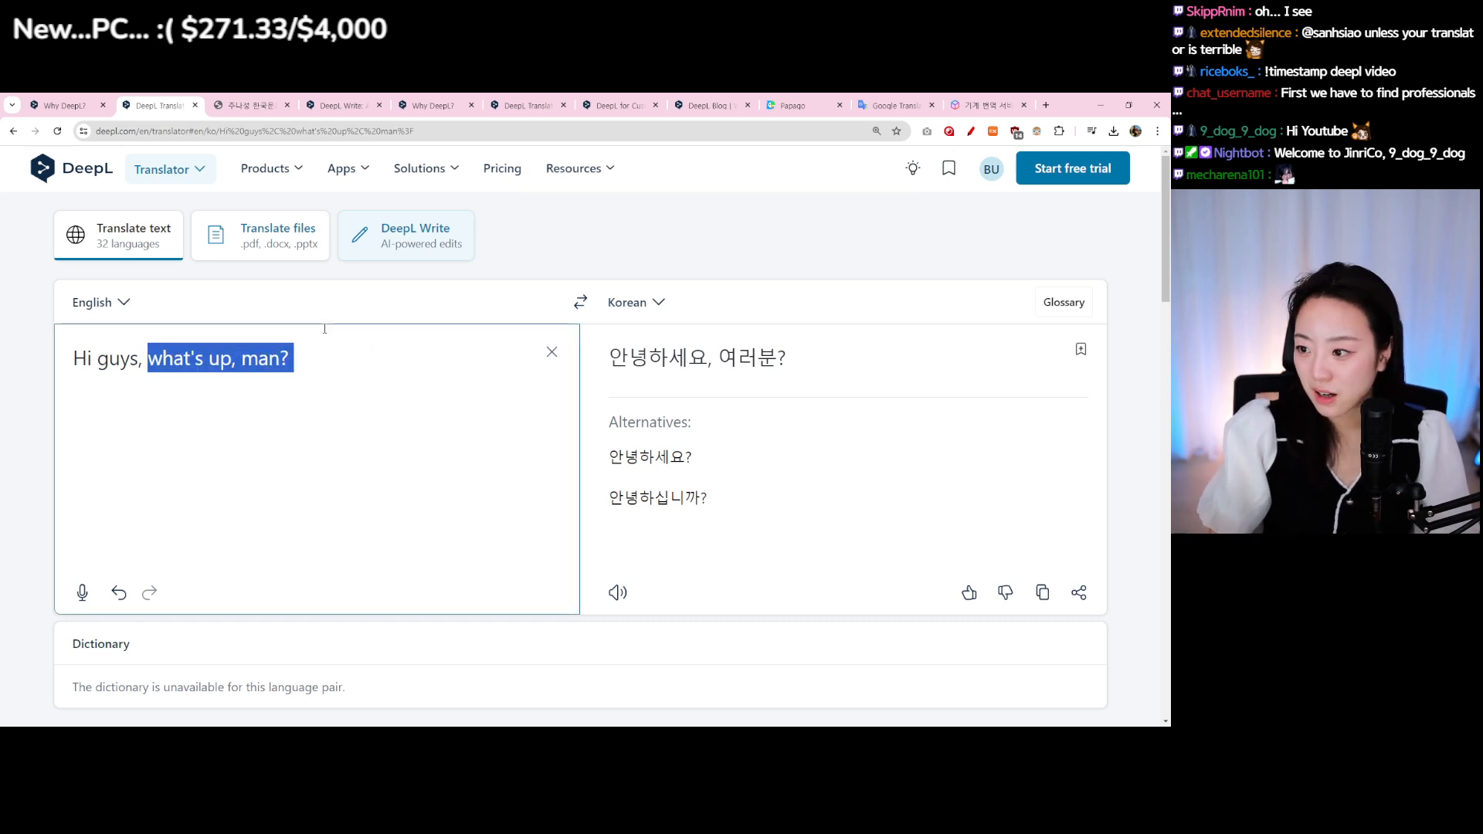
pyautogui.moveTo(261, 234)
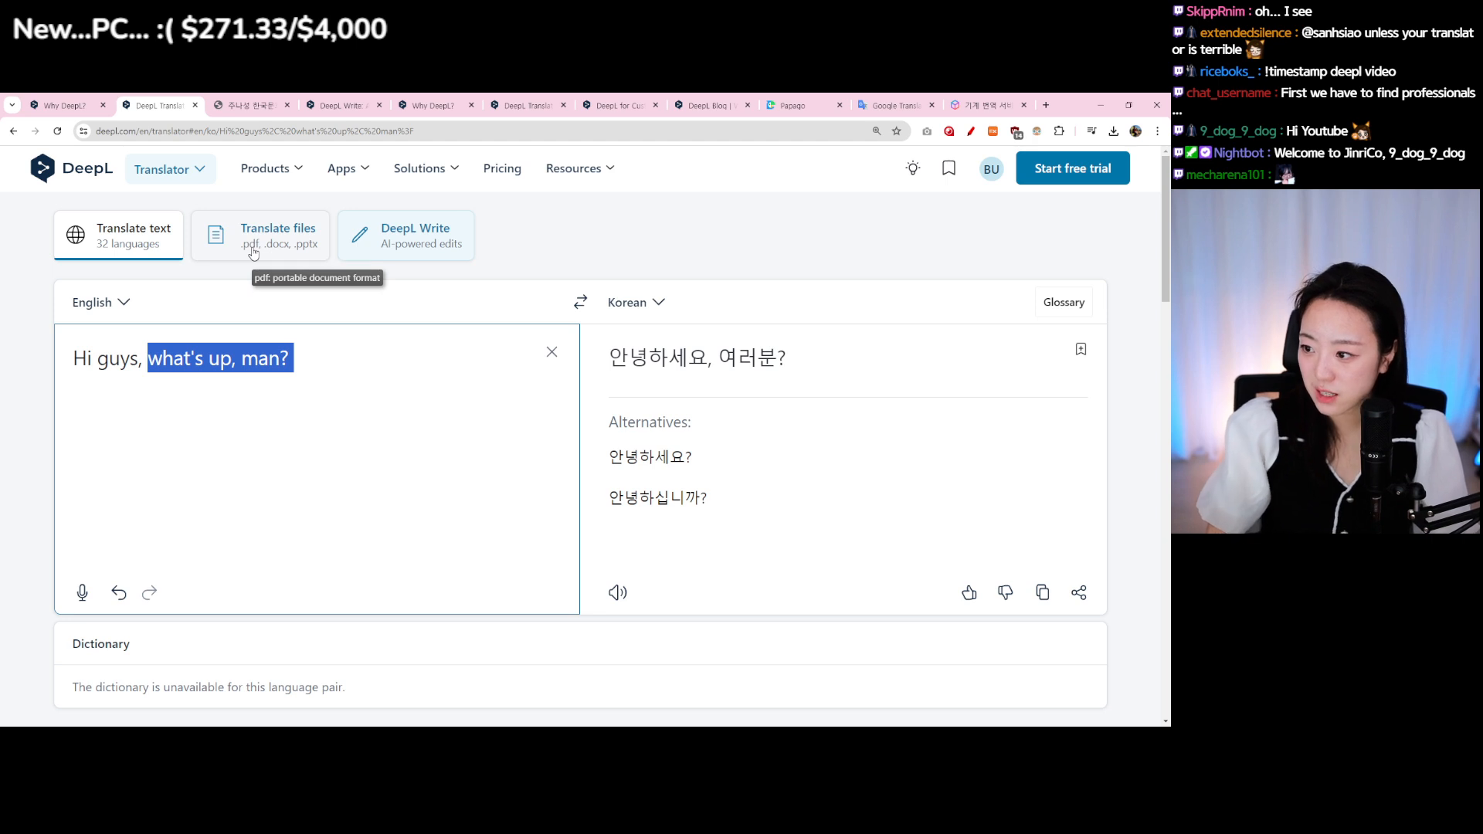
# Switch to the Translate files tab for document translation.
pyautogui.click(260, 235)
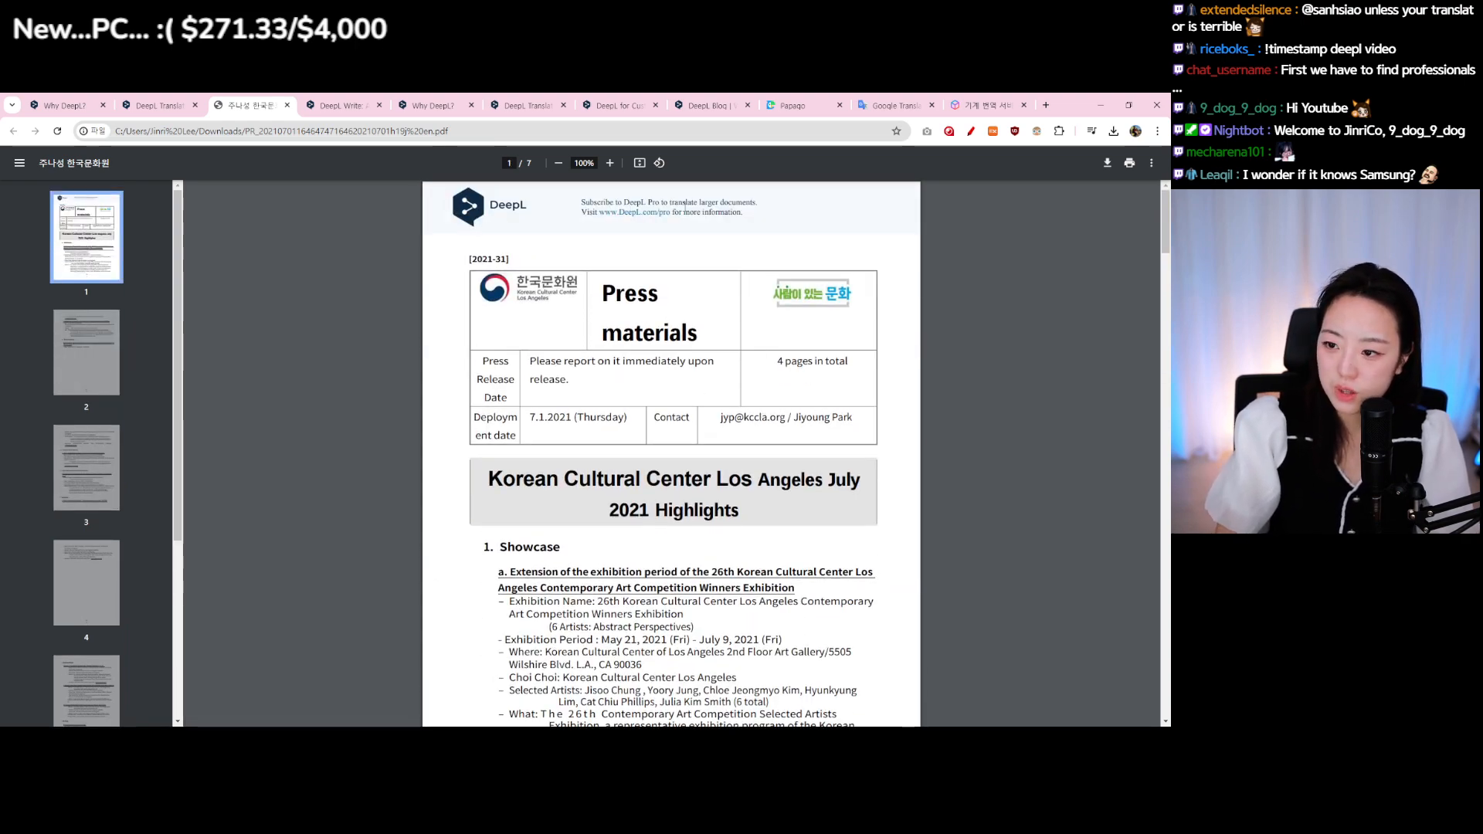
# Scroll the translated press release, select the name Choi, and return to DeepL's translator tab.
pyautogui.scroll(-3)
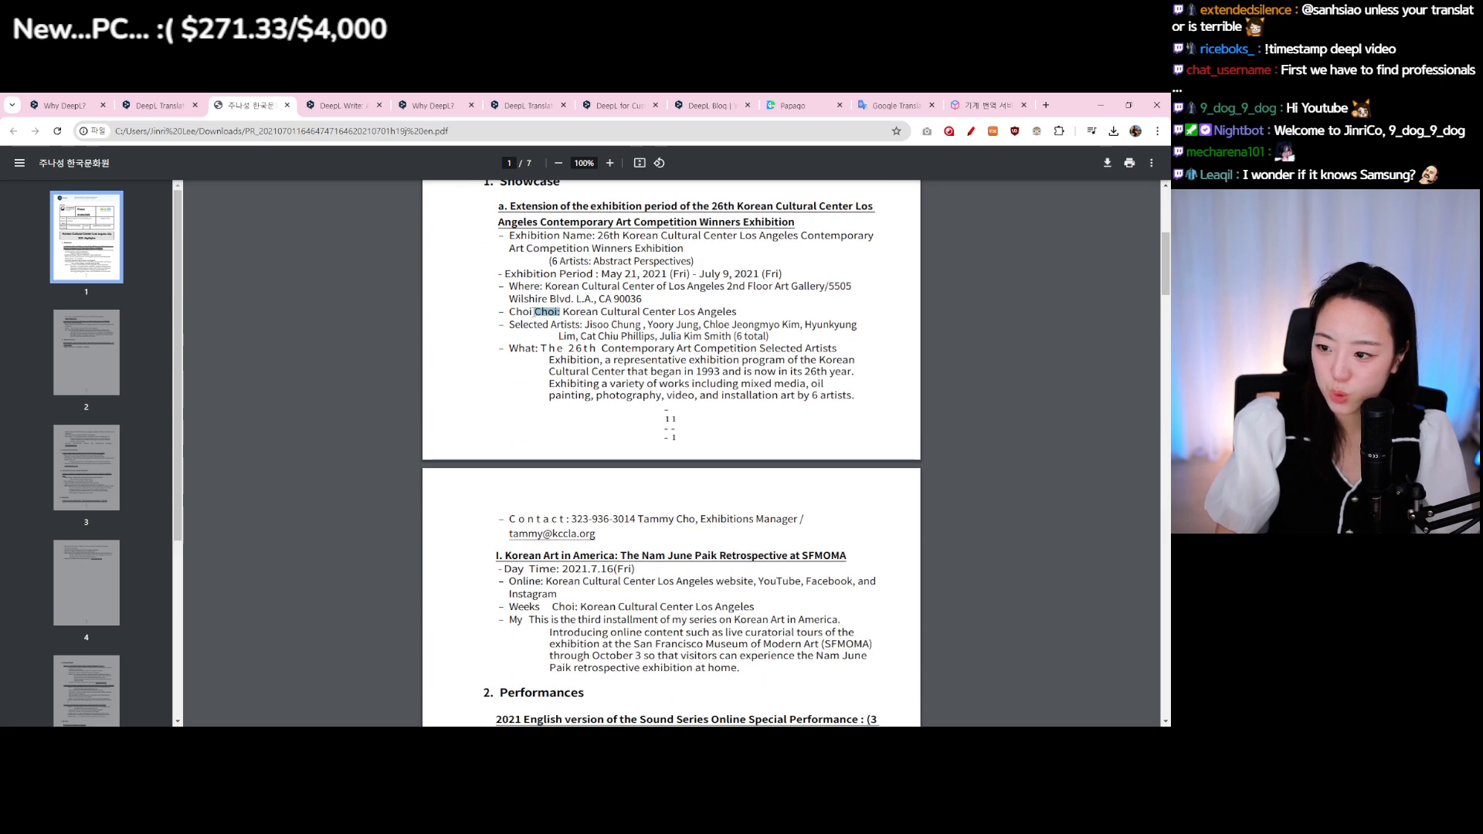
pyautogui.doubleClick(518, 311)
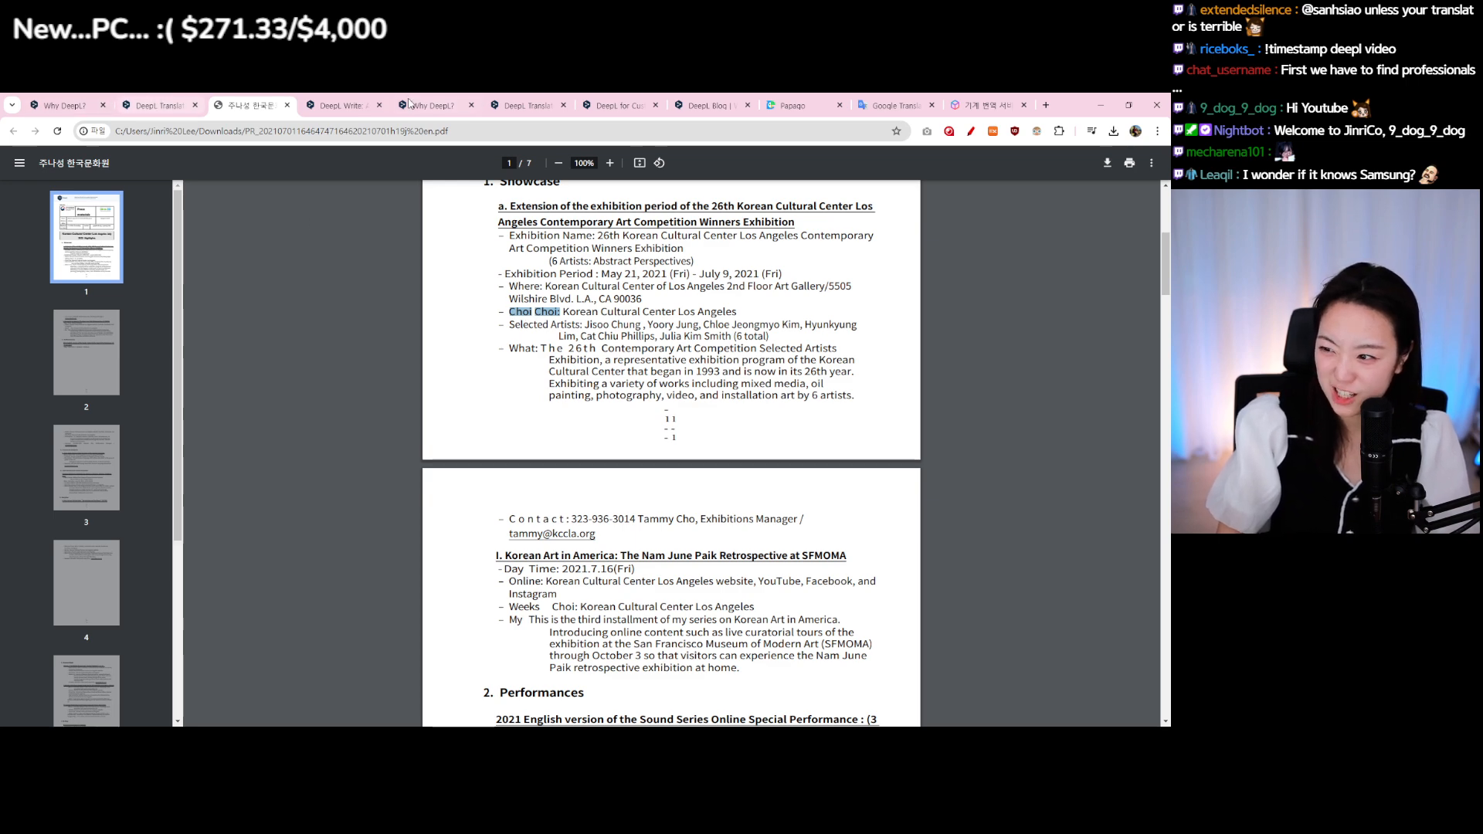
pyautogui.click(159, 105)
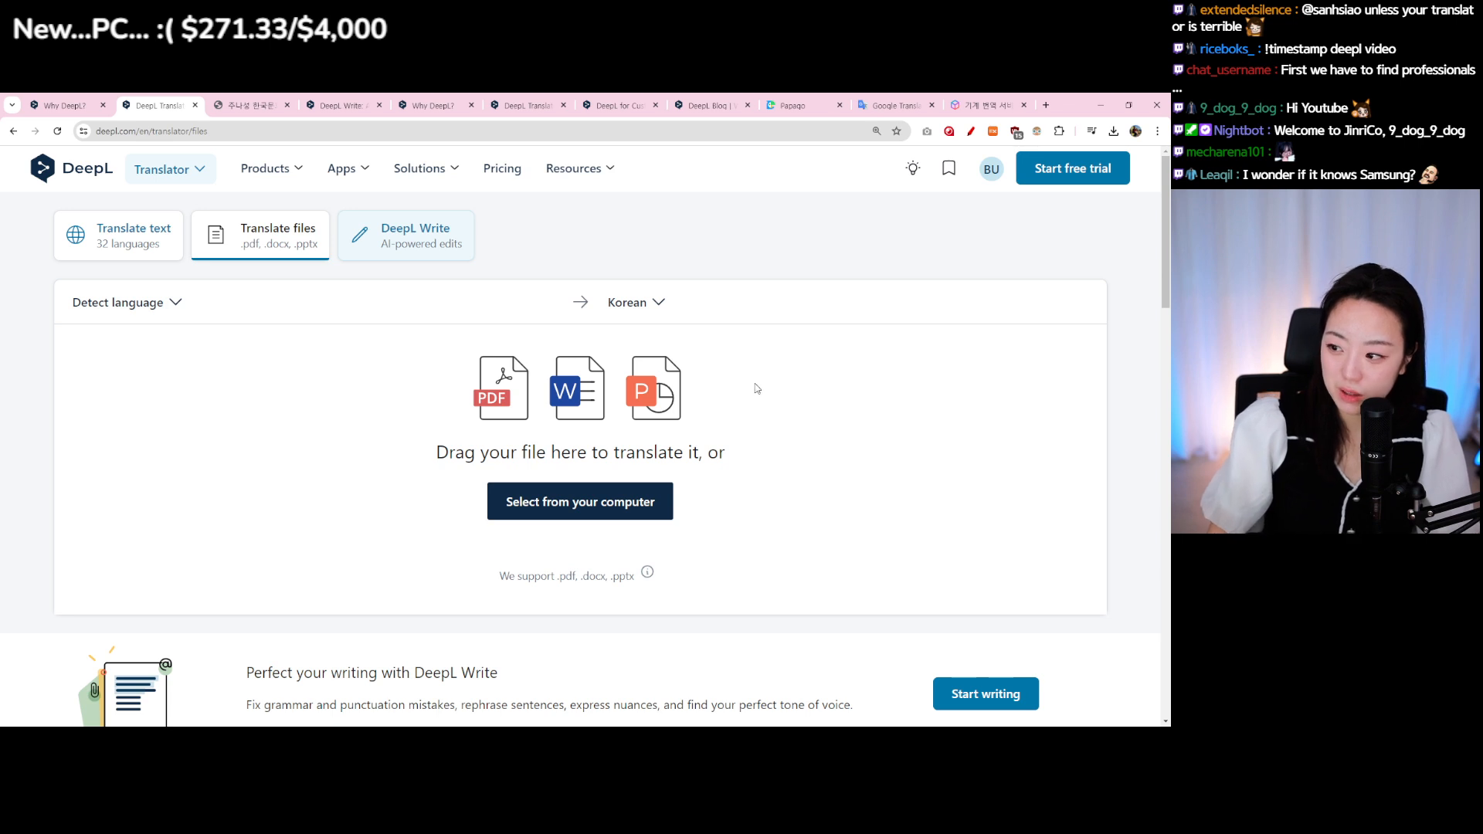
pyautogui.scroll(-3)
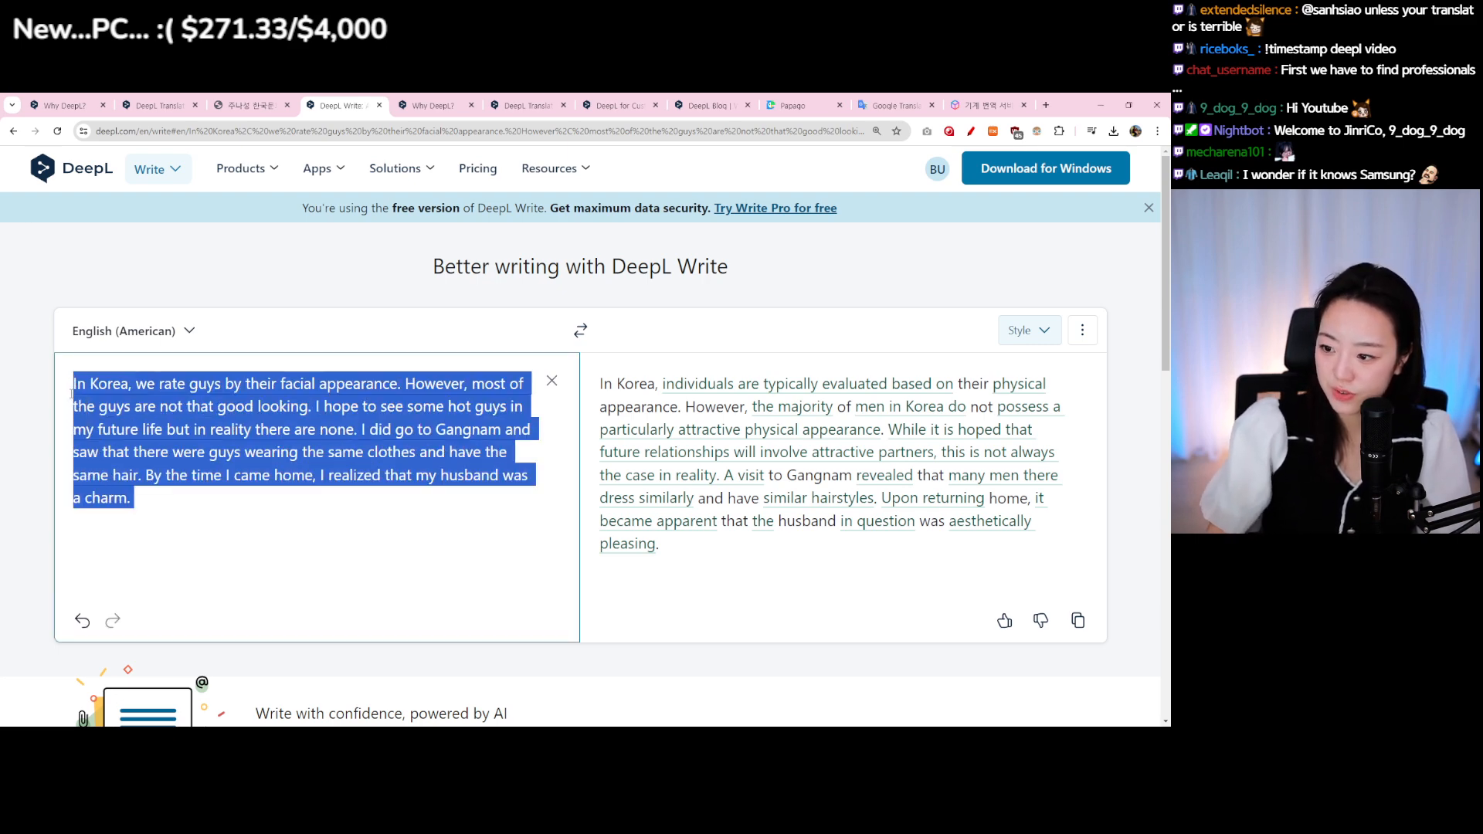
# Switch DeepL Write's style from Academic to Simple so the Korea paragraph is rewritten plainly.
pyautogui.click(224, 511)
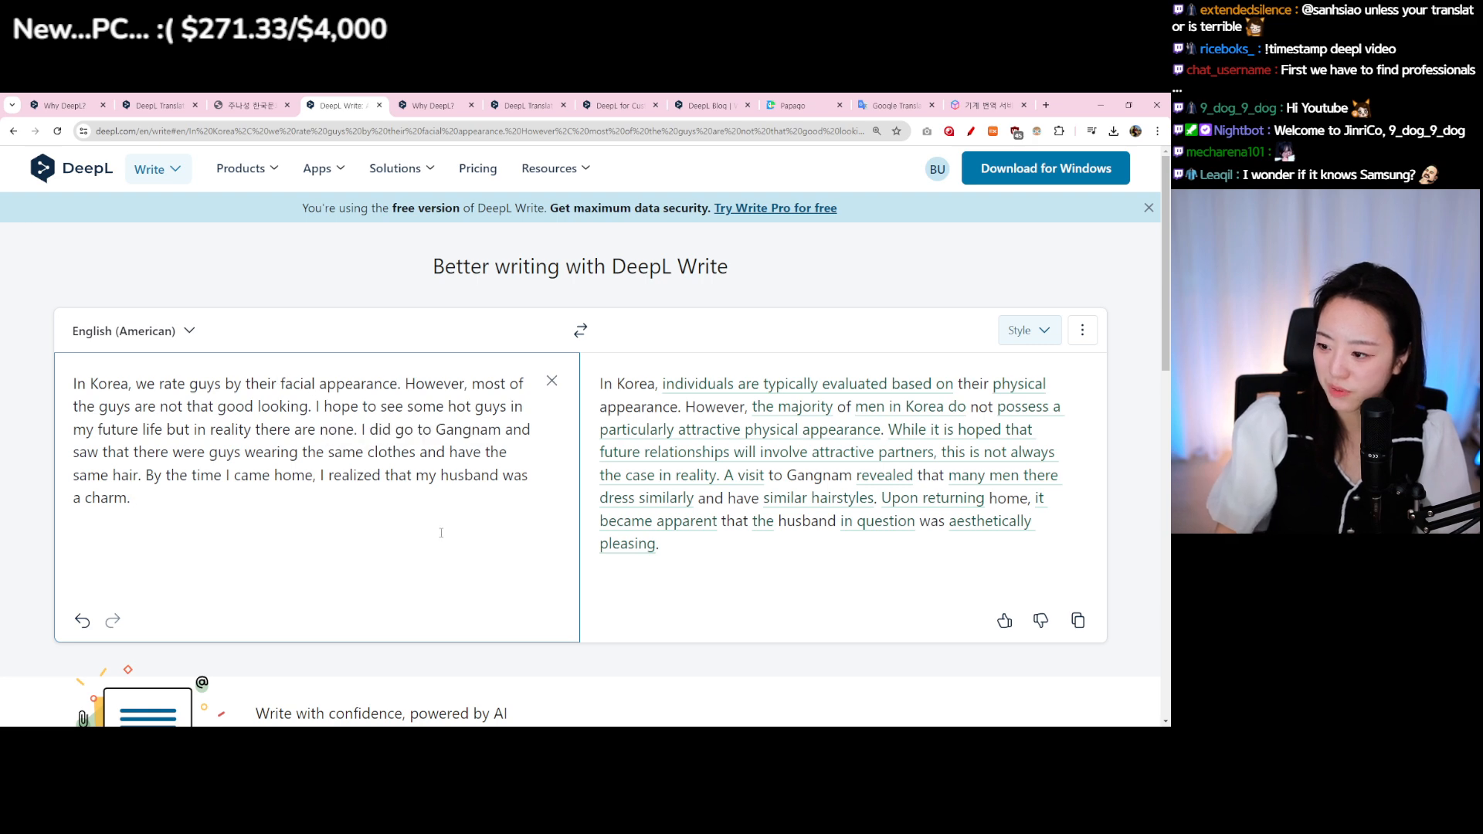
pyautogui.doubleClick(331, 383)
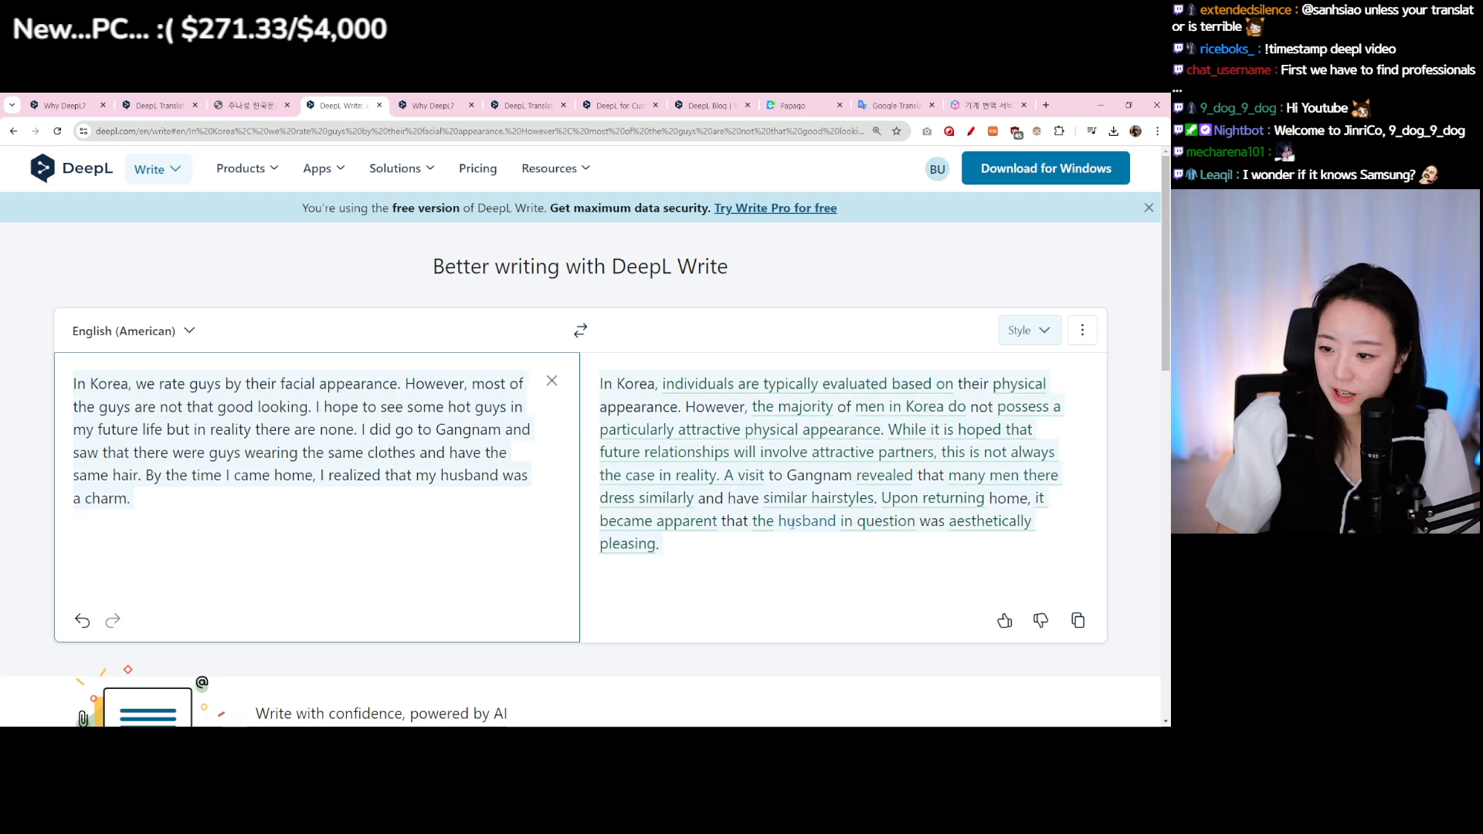
pyautogui.click(1026, 330)
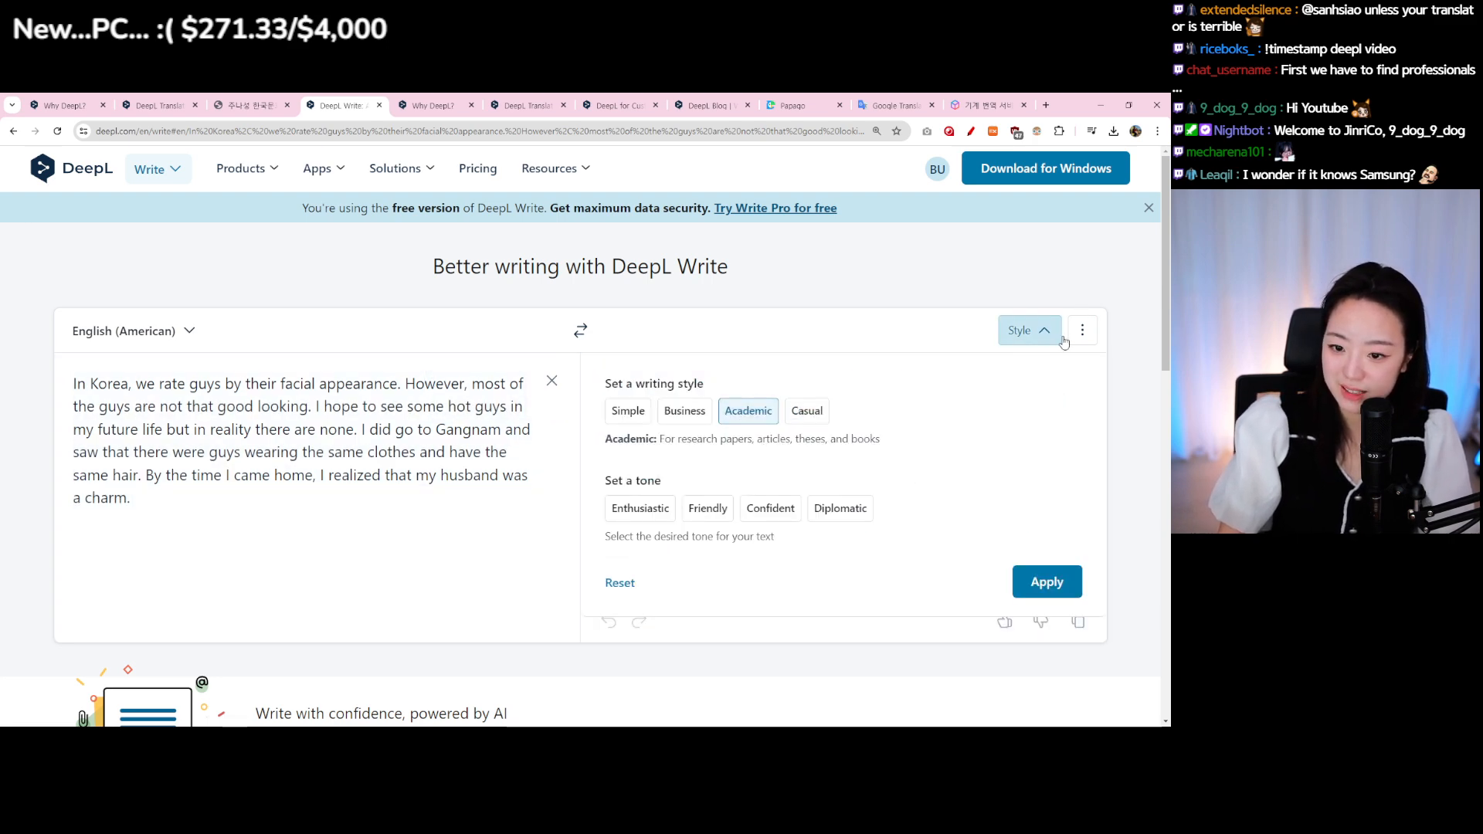
pyautogui.click(1045, 581)
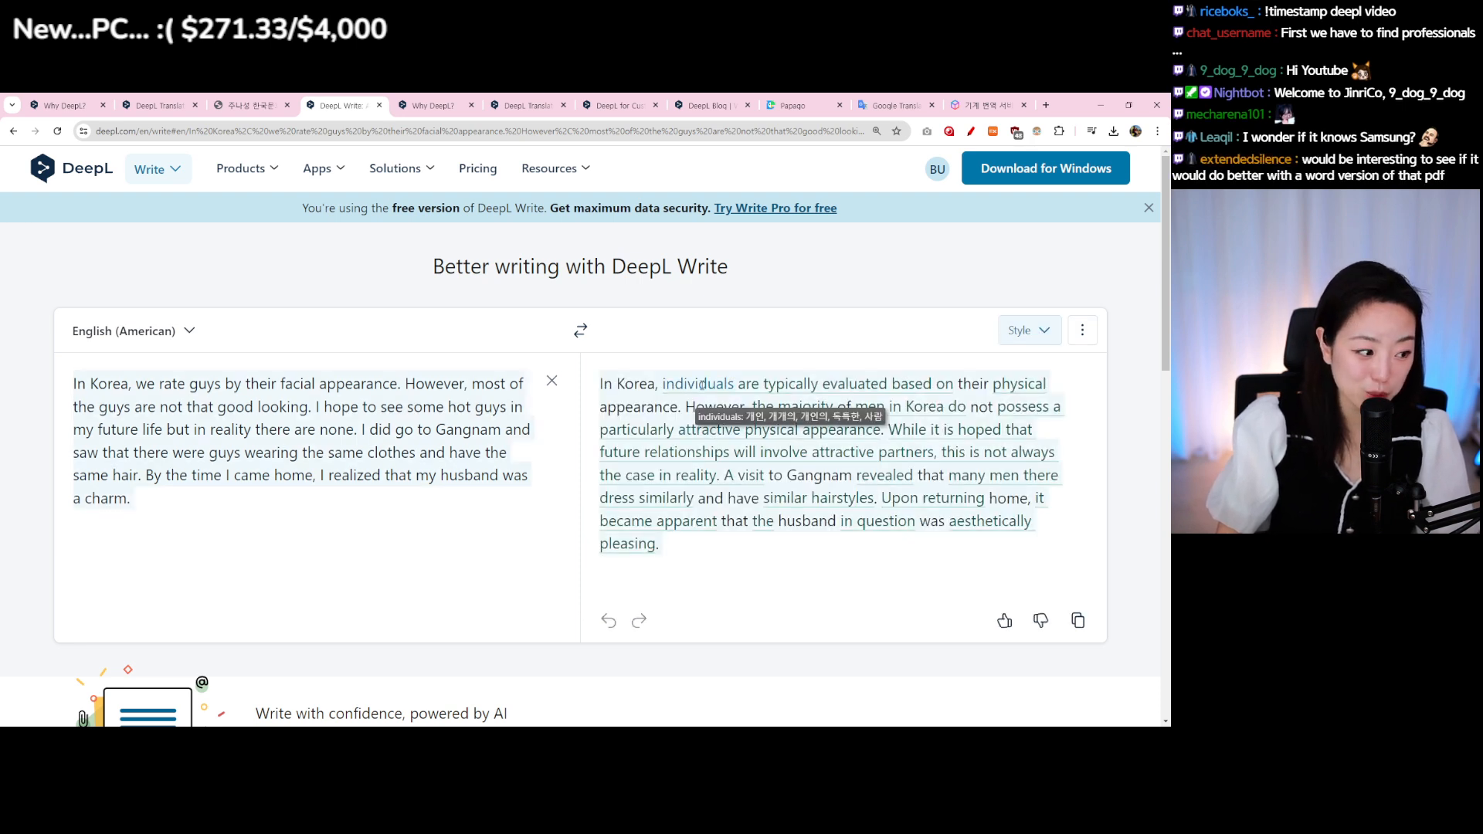
pyautogui.click(1019, 330)
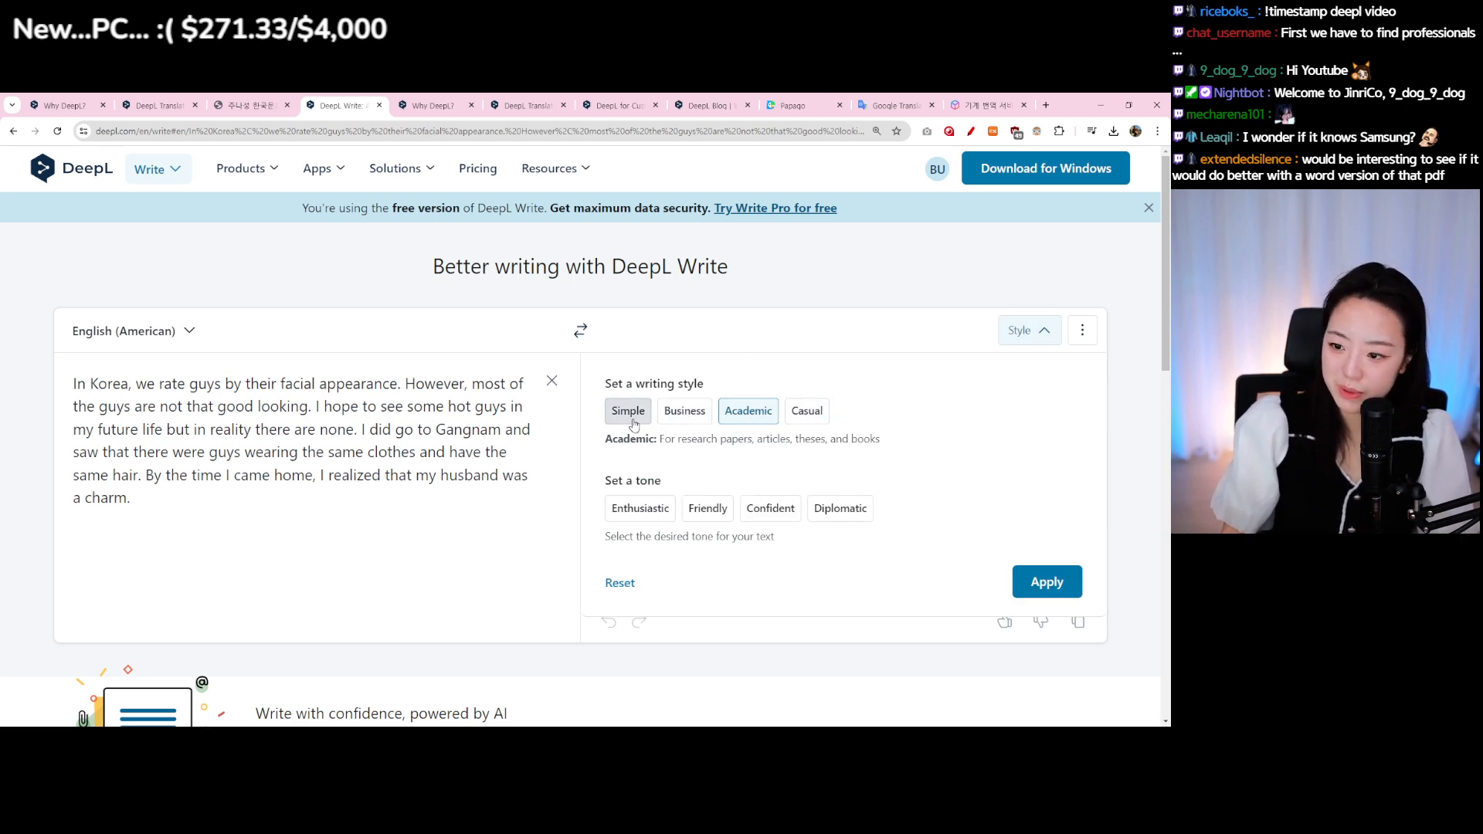
pyautogui.click(1046, 582)
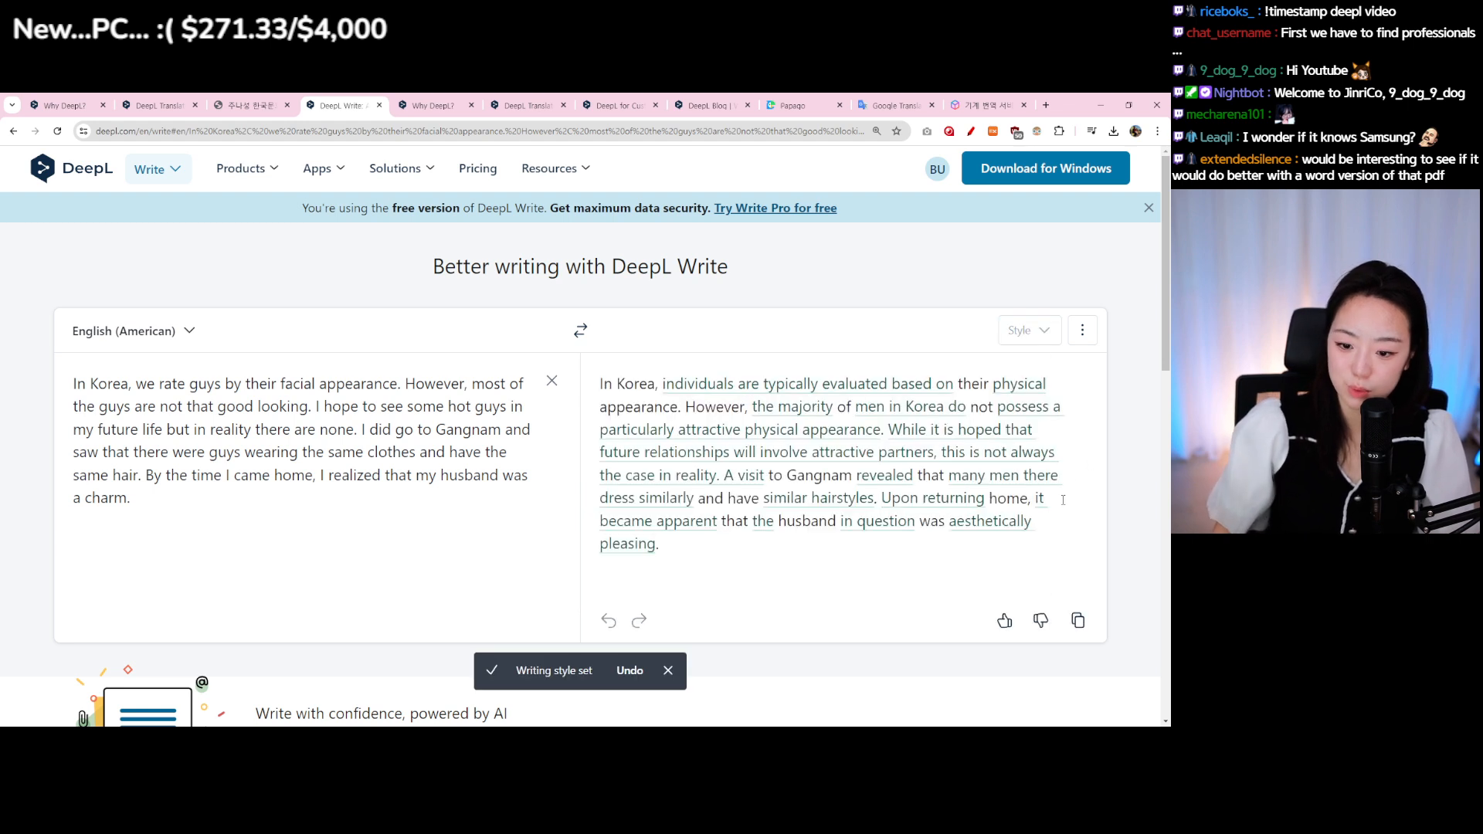
pyautogui.click(1027, 330)
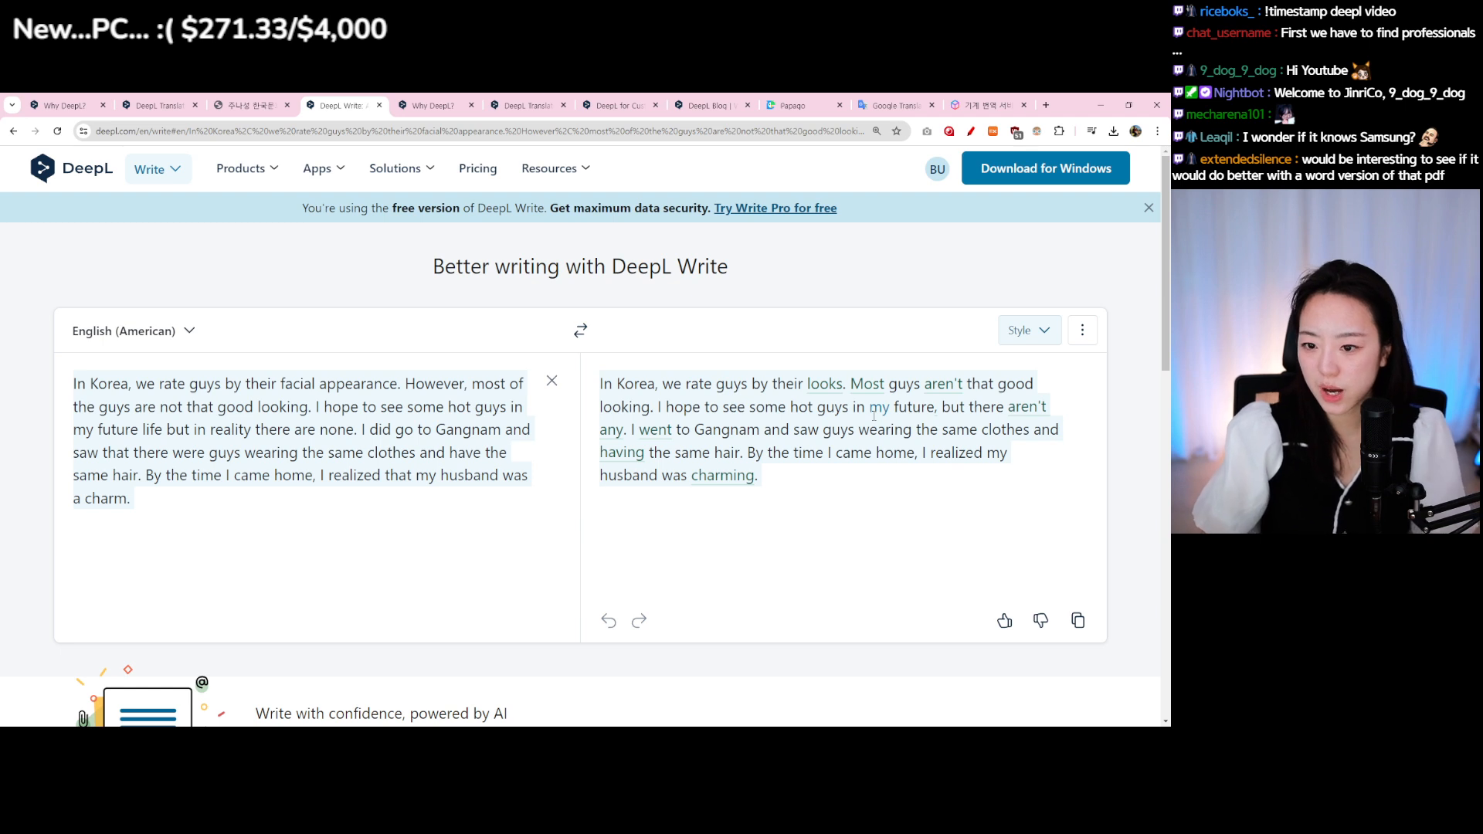
pyautogui.moveTo(1019, 329)
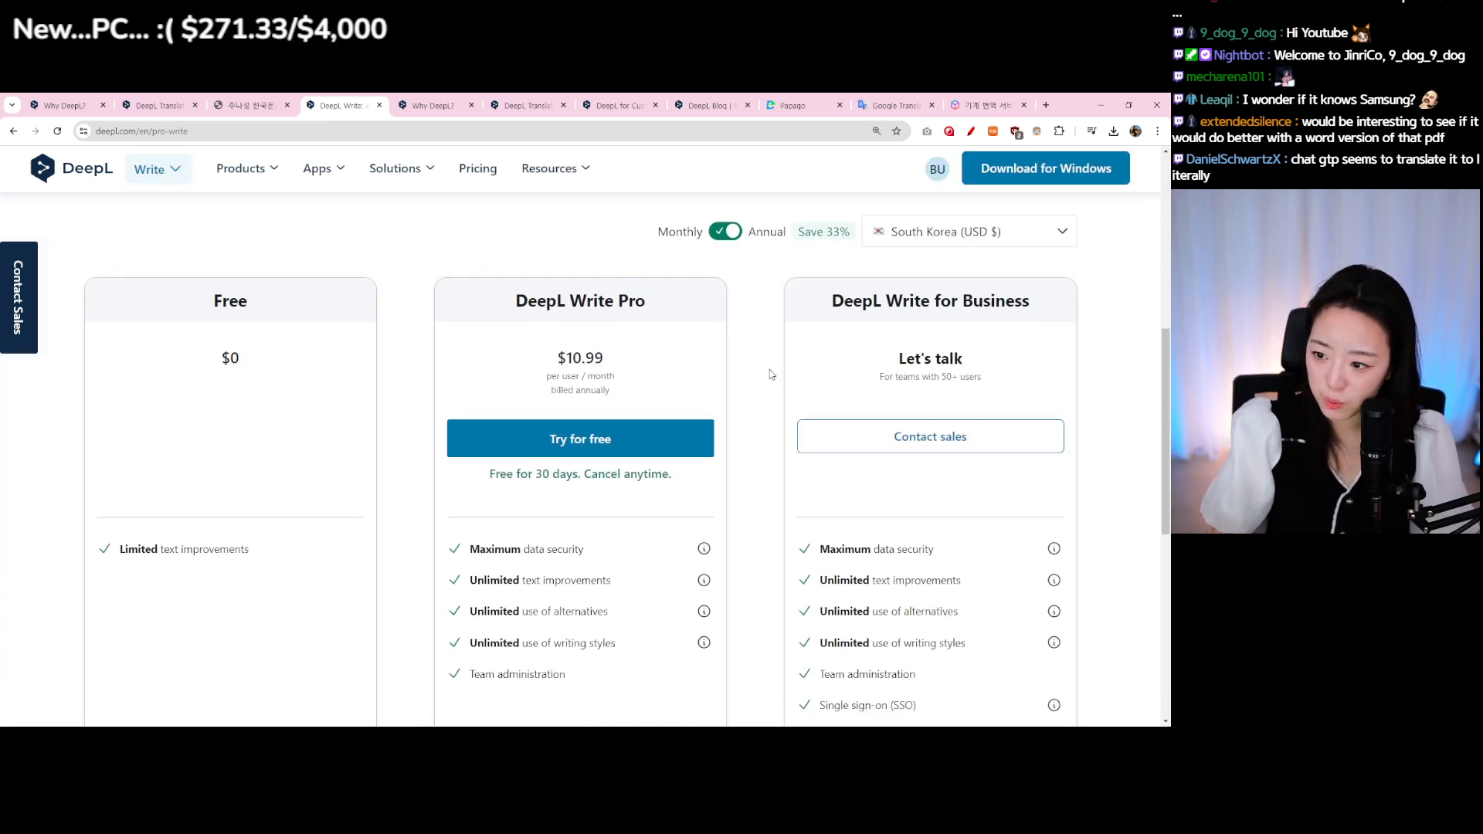
pyautogui.scroll(-3)
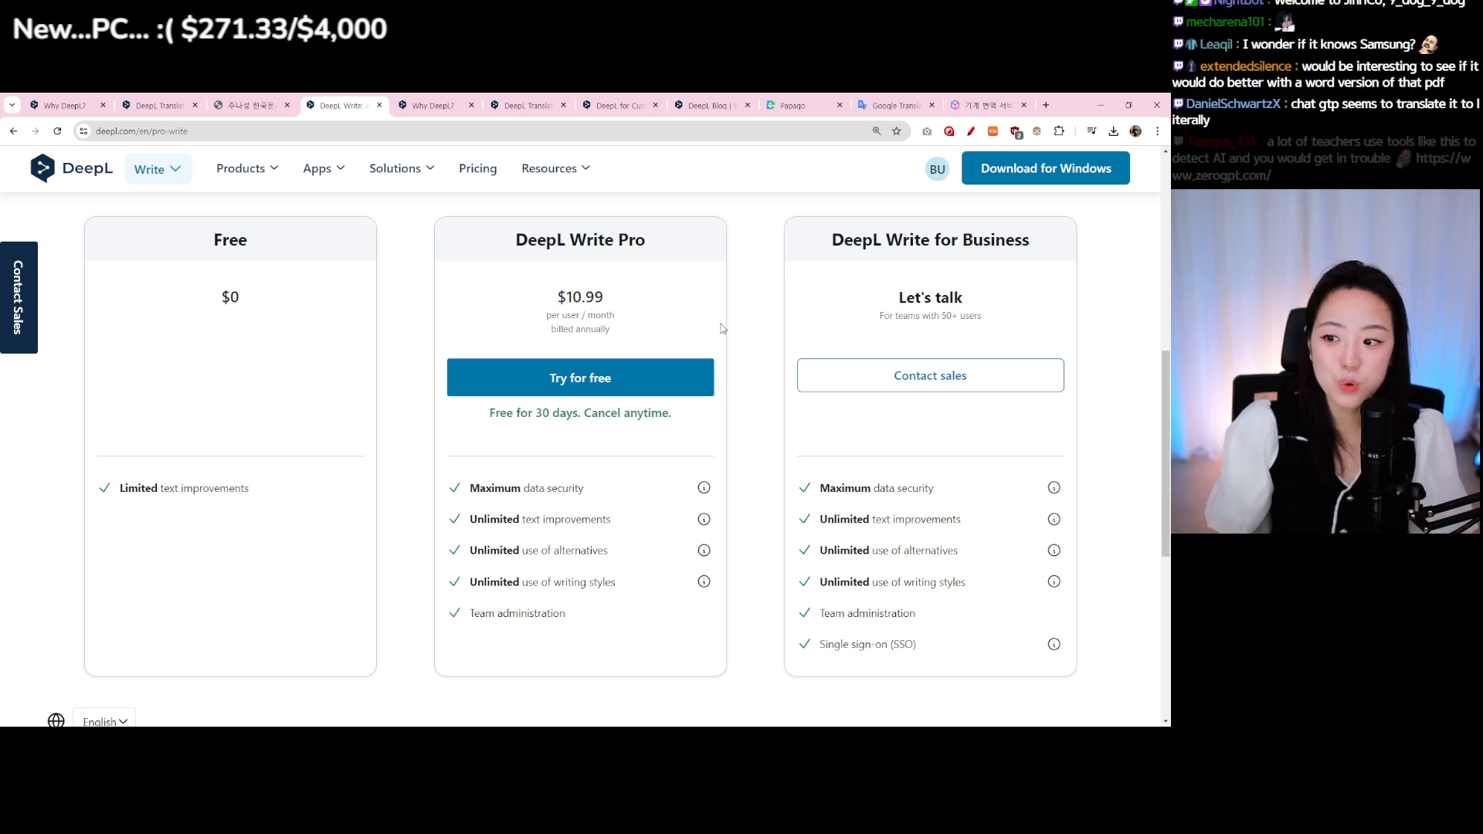
pyautogui.moveTo(633, 293)
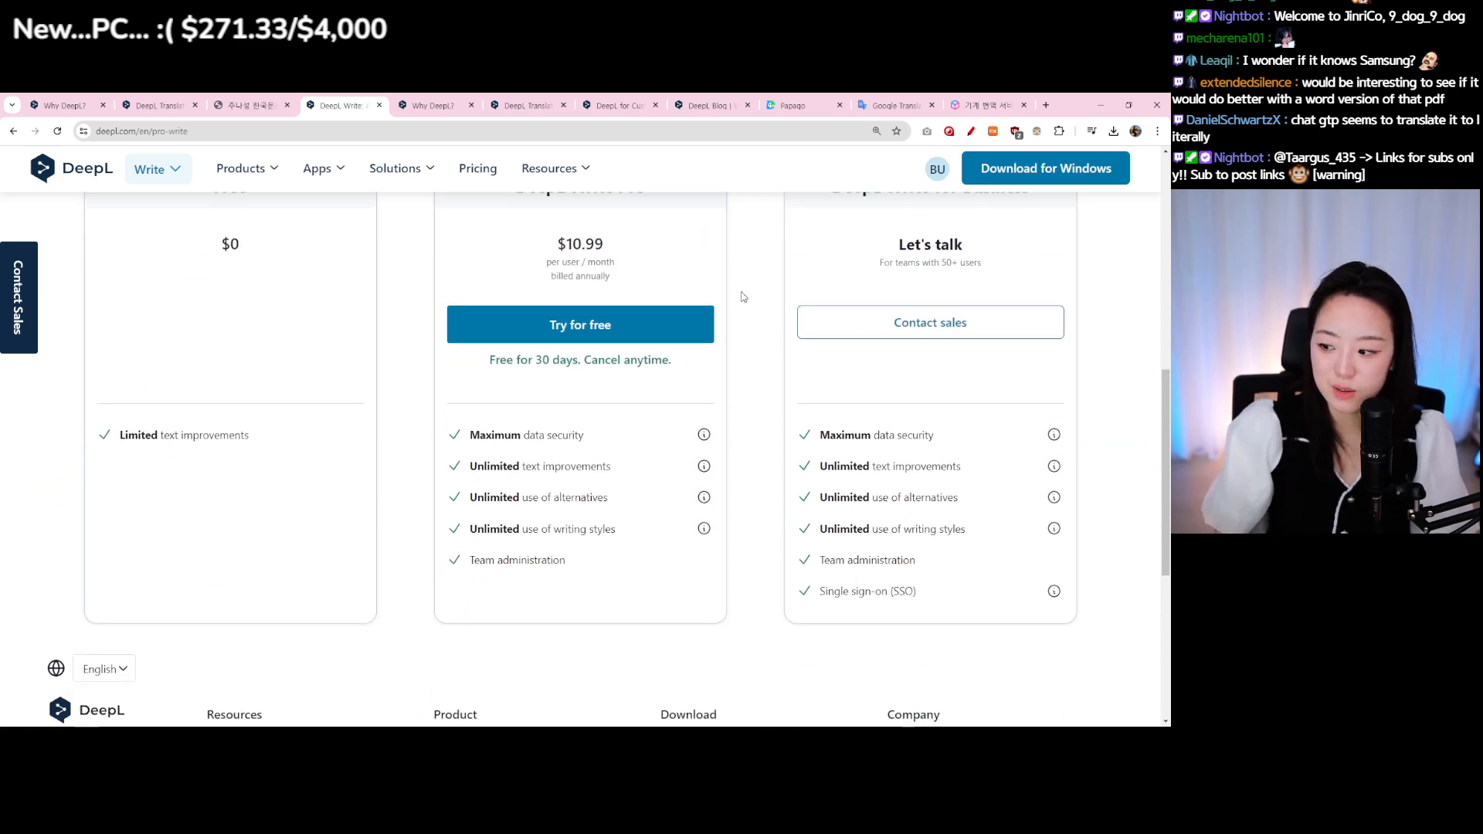
pyautogui.scroll(3)
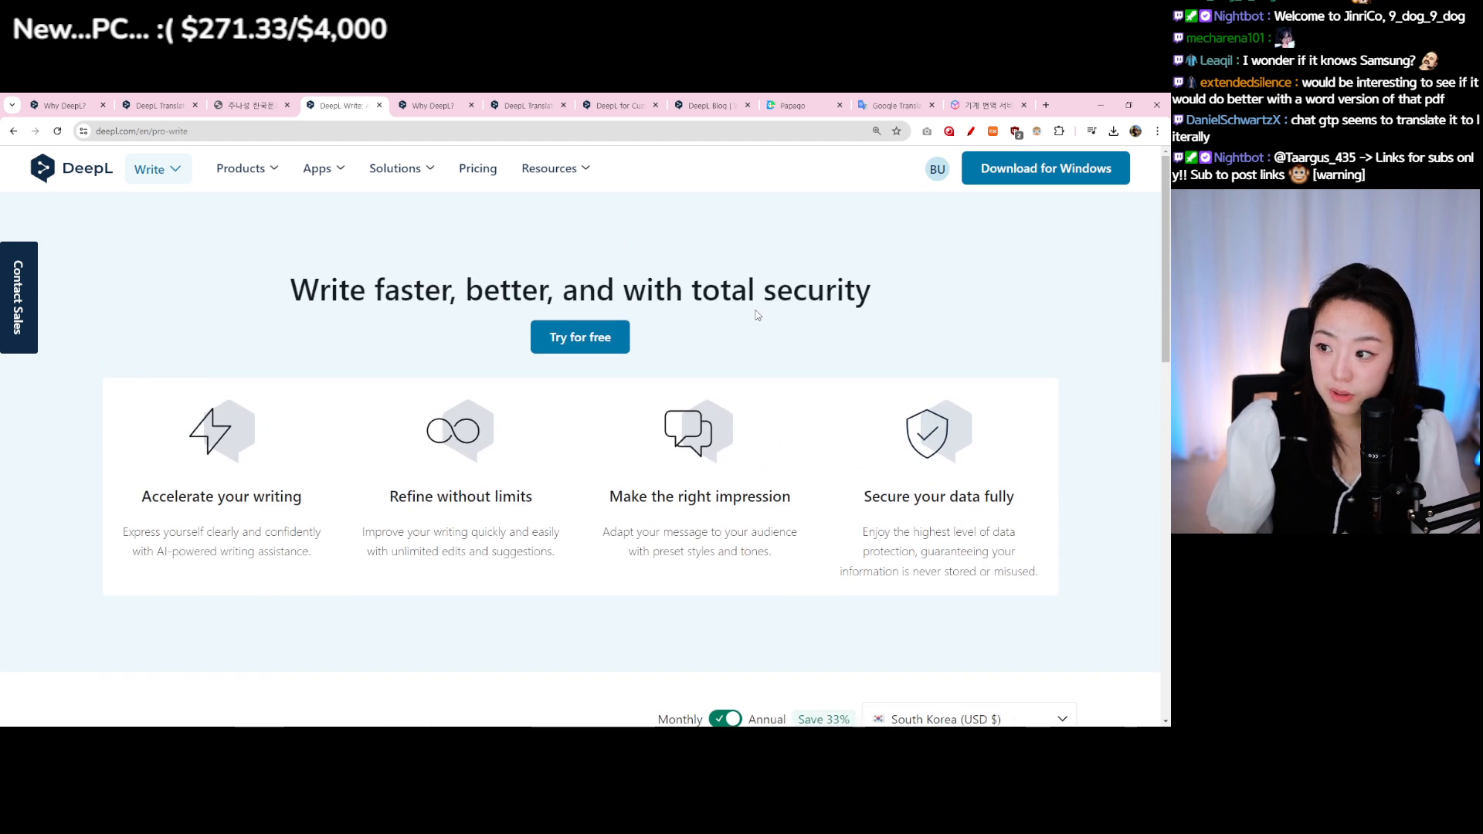
pyautogui.moveTo(319, 176)
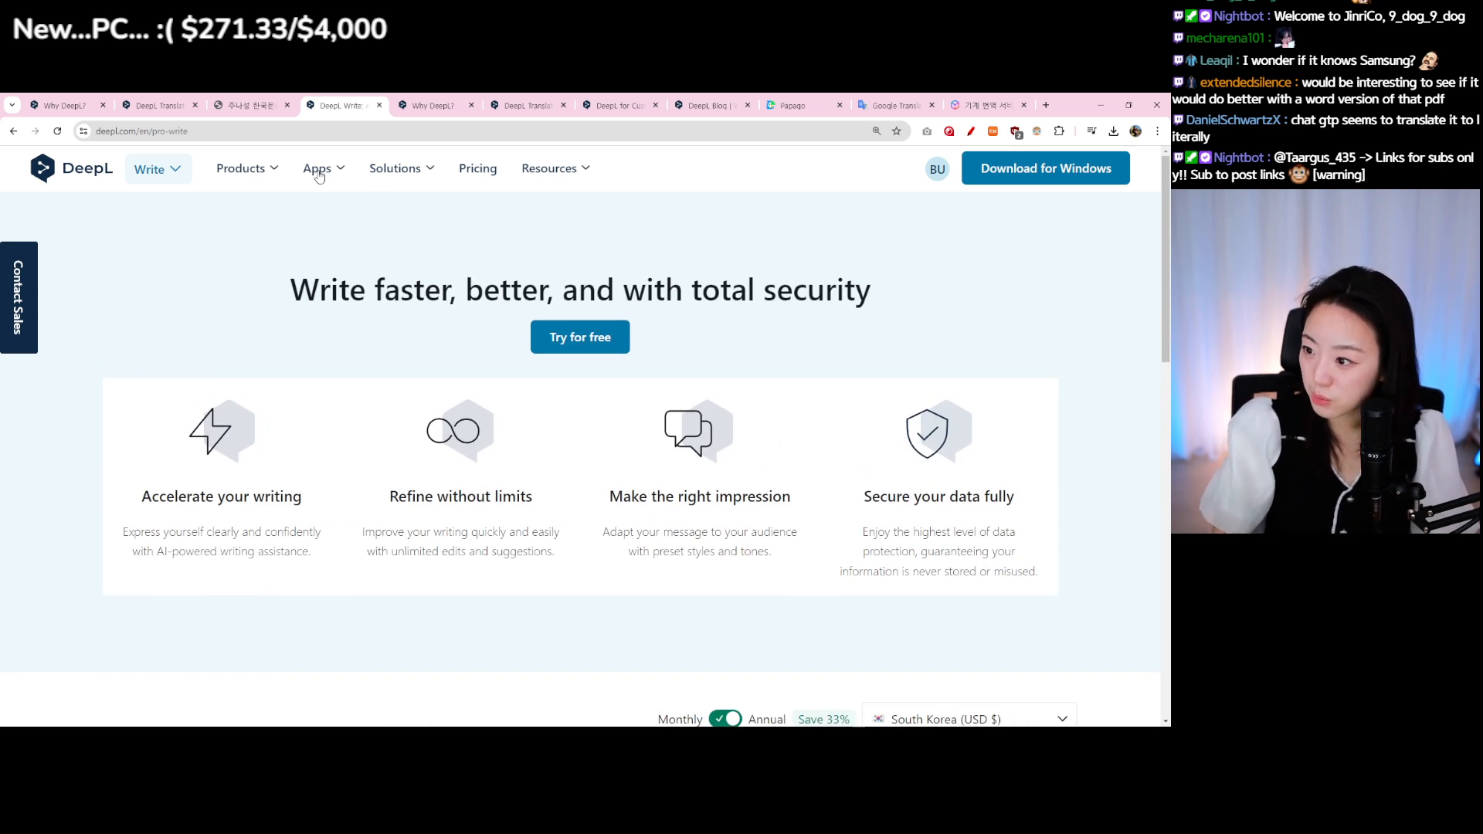
pyautogui.click(317, 168)
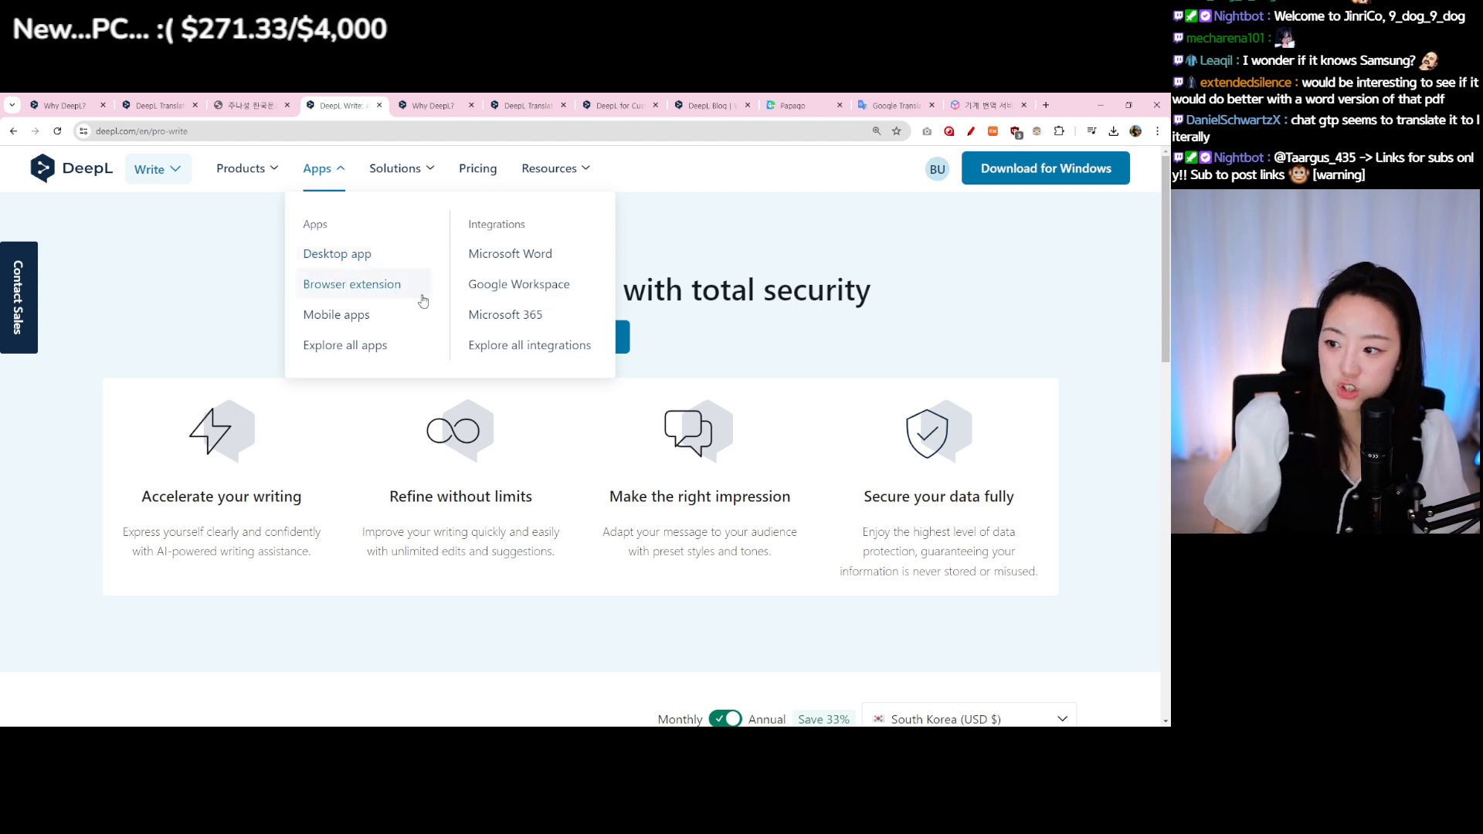
pyautogui.moveTo(404, 325)
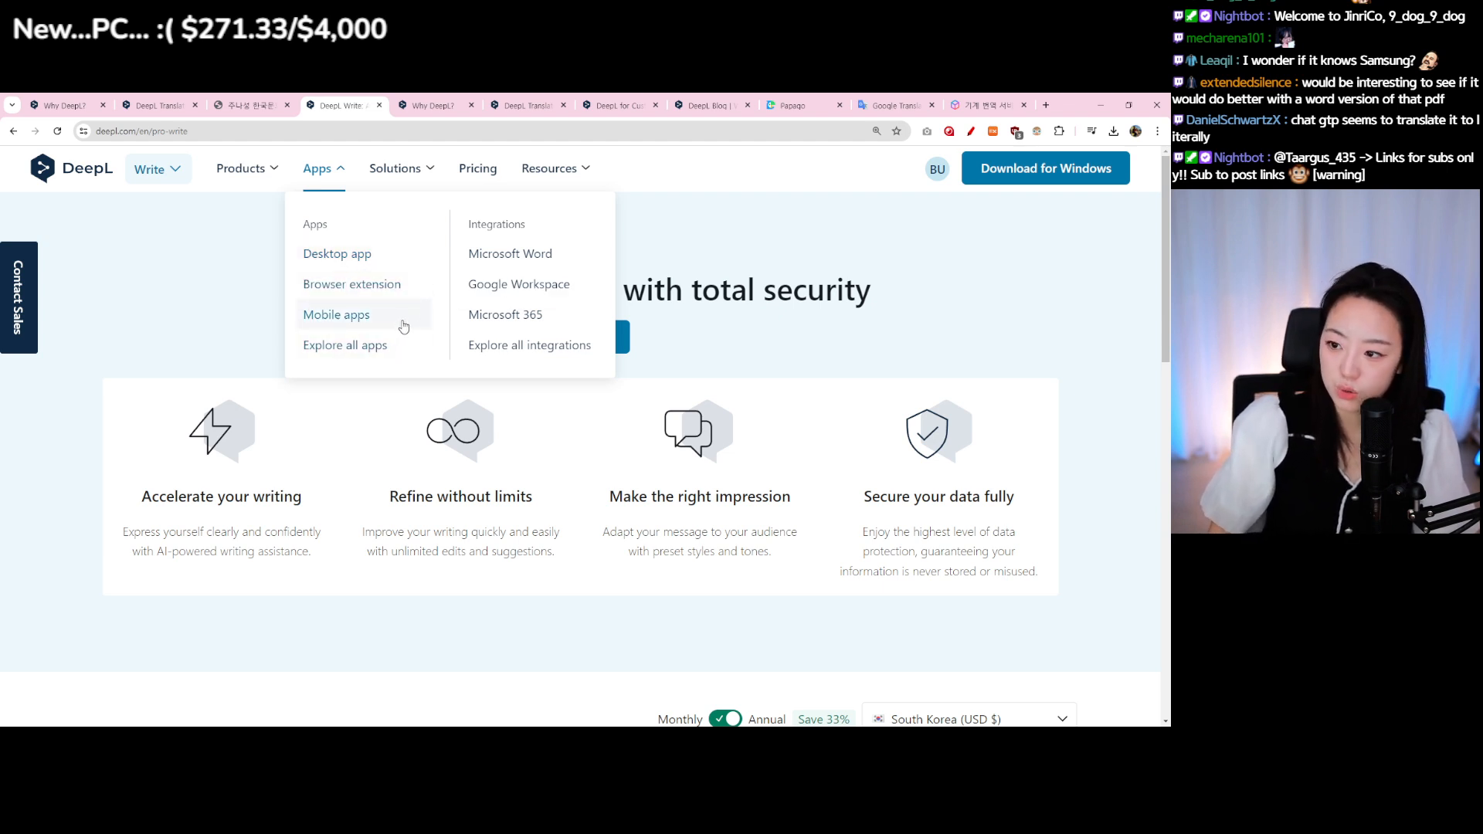
pyautogui.moveTo(765, 256)
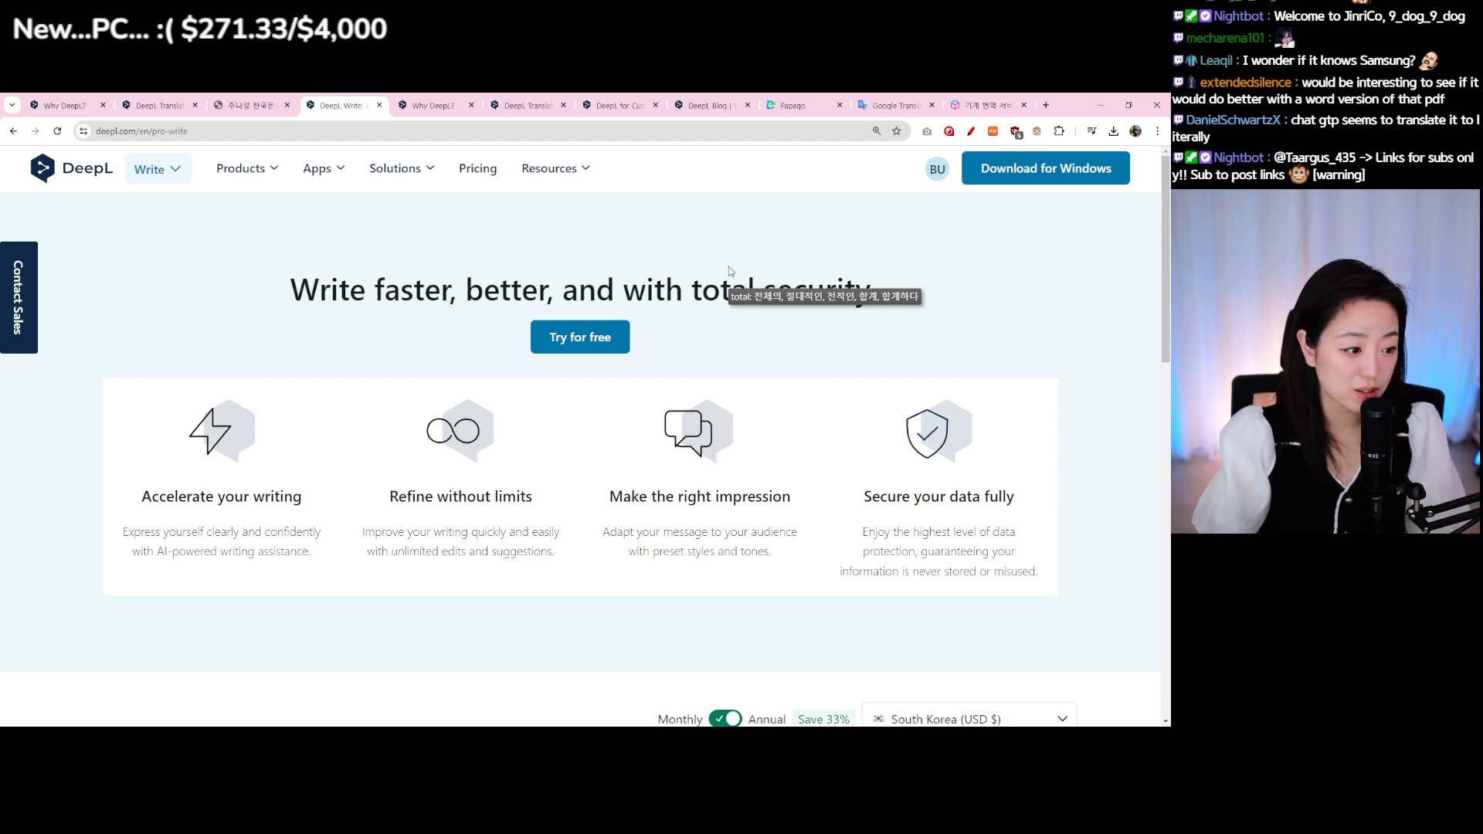
pyautogui.moveTo(699, 262)
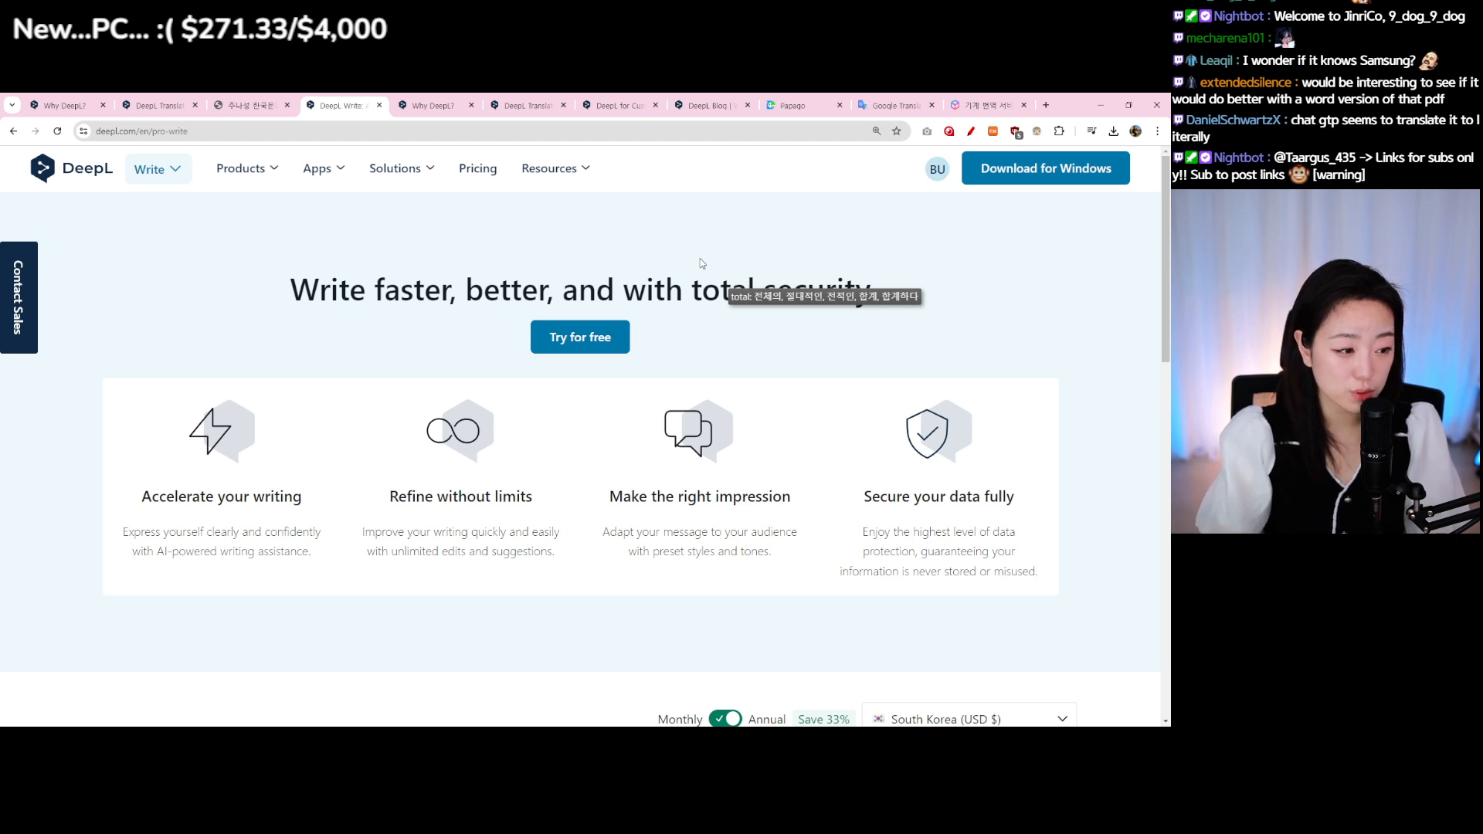
pyautogui.moveTo(1073, 447)
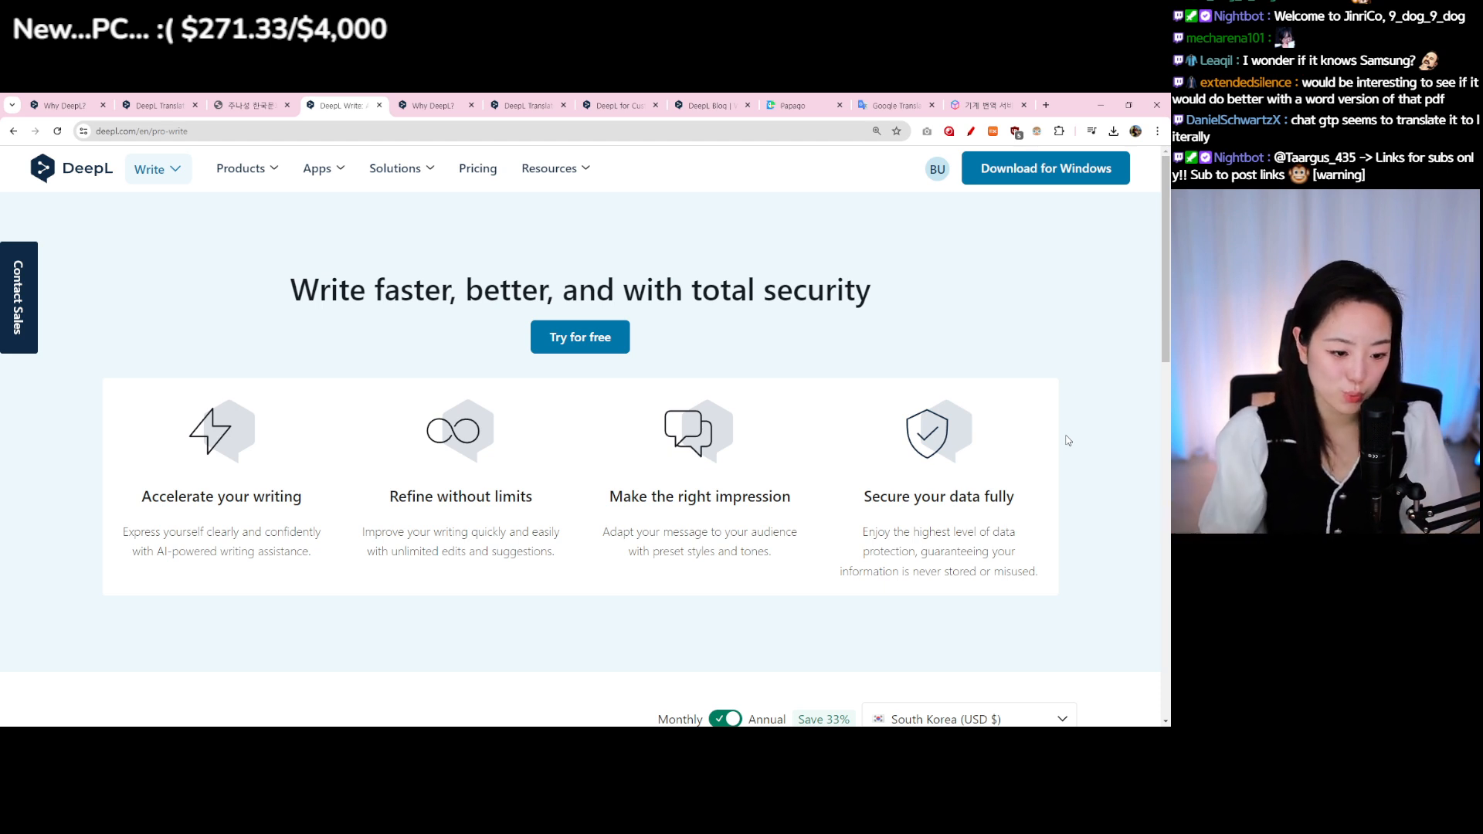
pyautogui.moveTo(1094, 438)
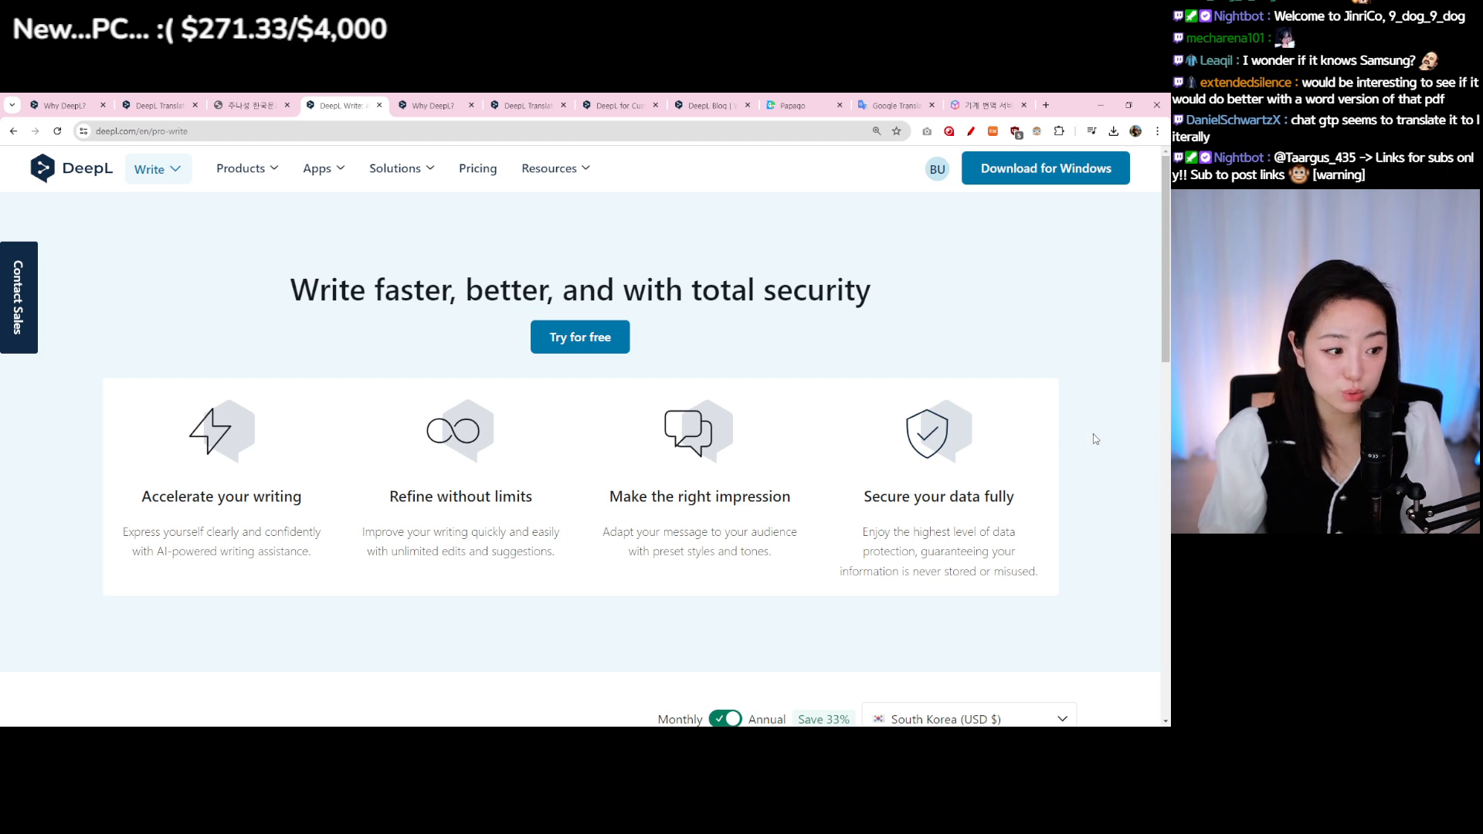